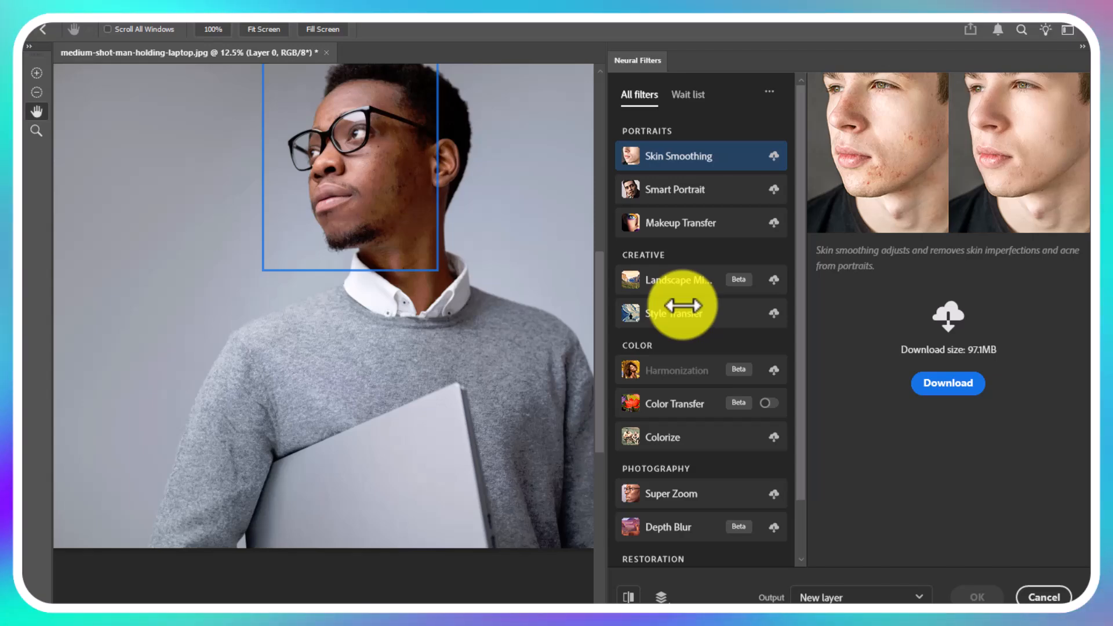
mouse_move(997, 141)
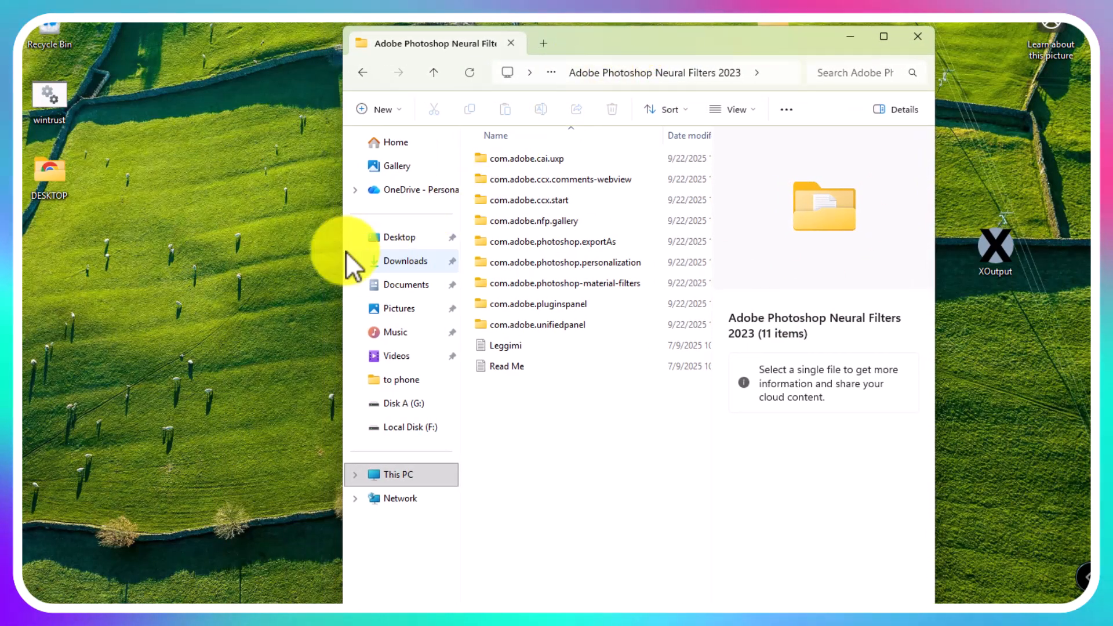
mouse_move(392, 116)
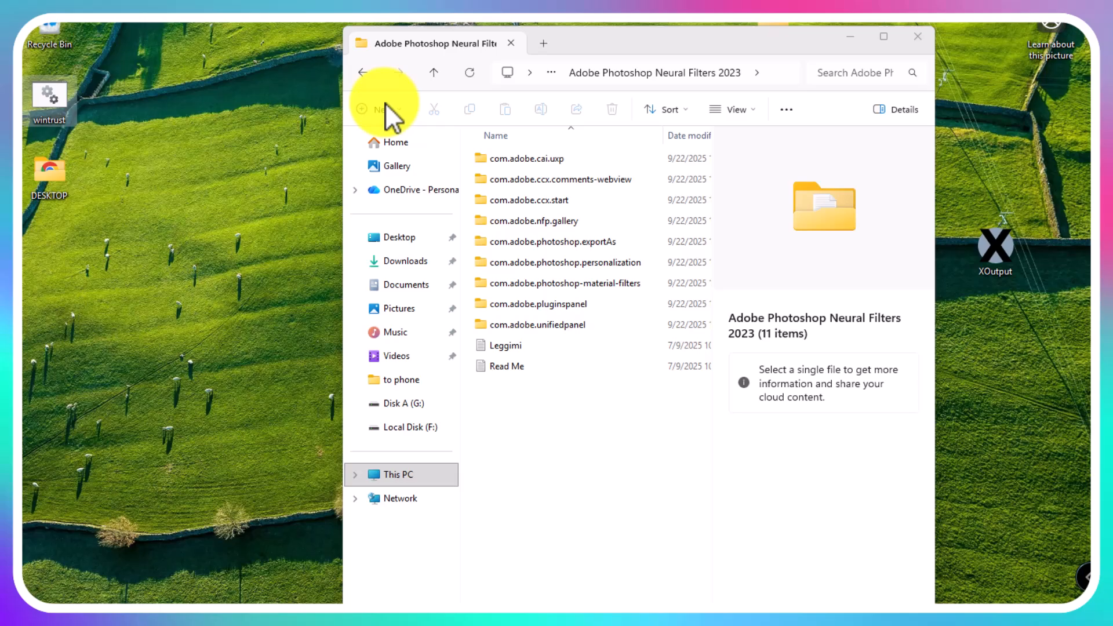
mouse_move(632, 91)
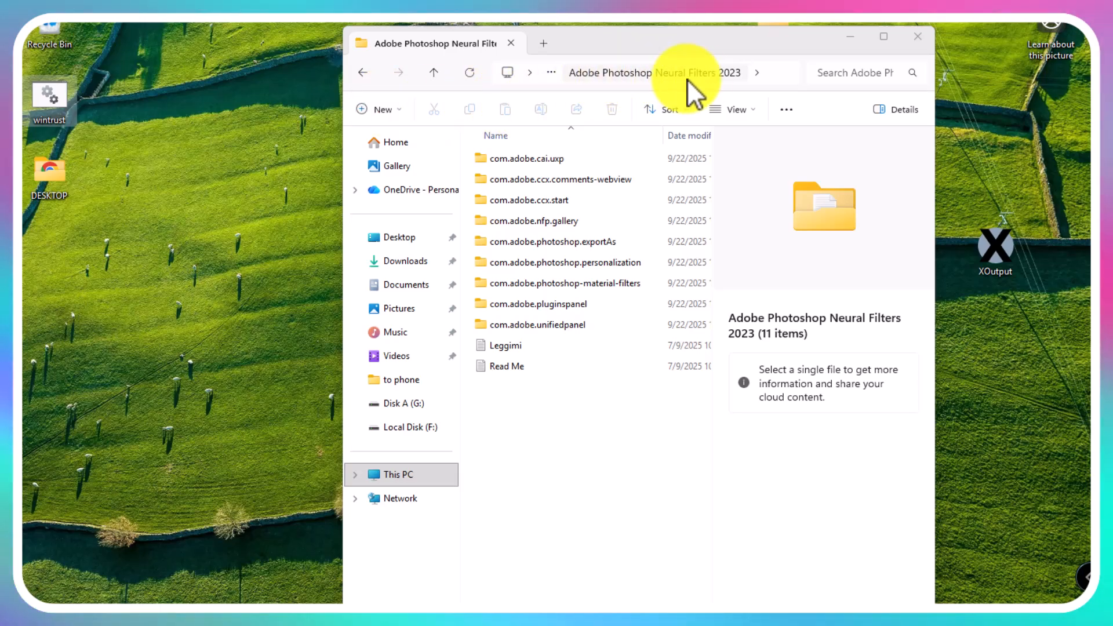
mouse_move(728, 54)
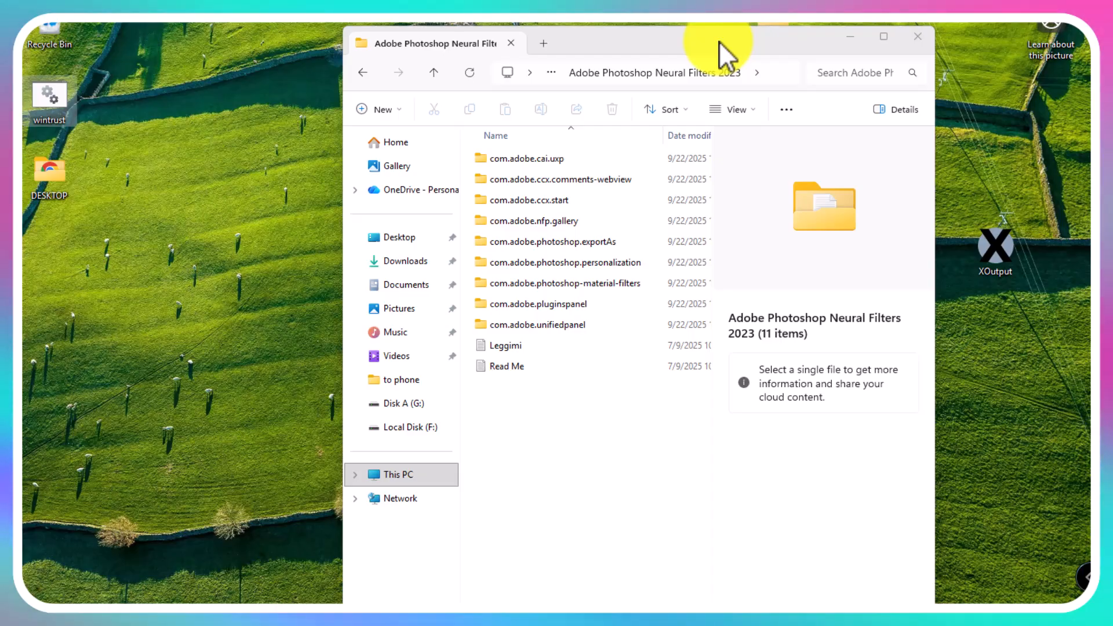
mouse_move(678, 55)
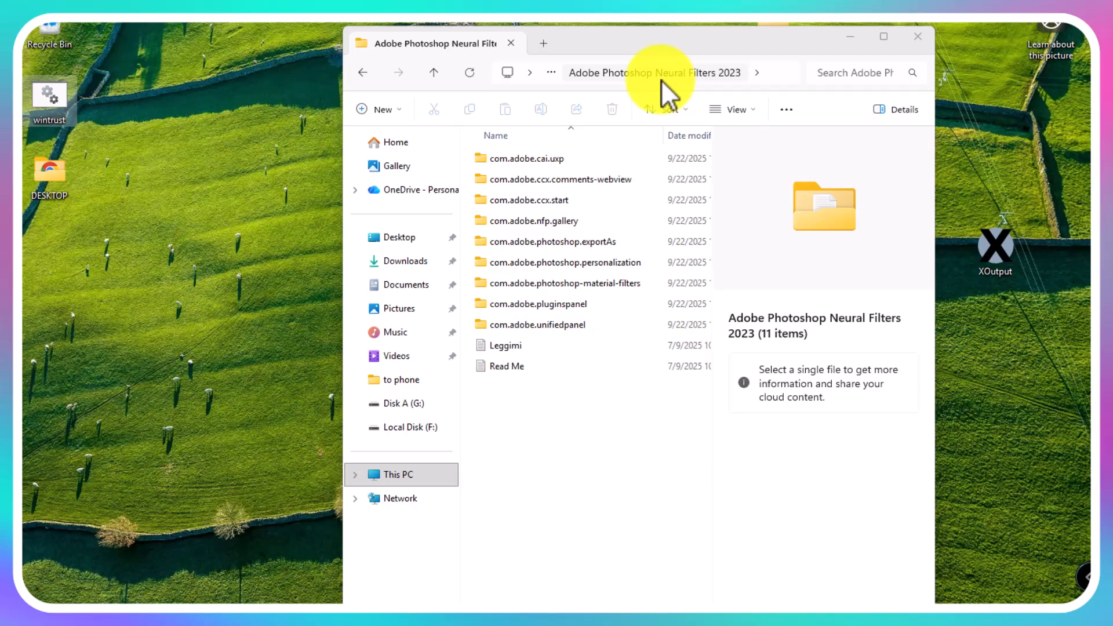
mouse_move(177, 107)
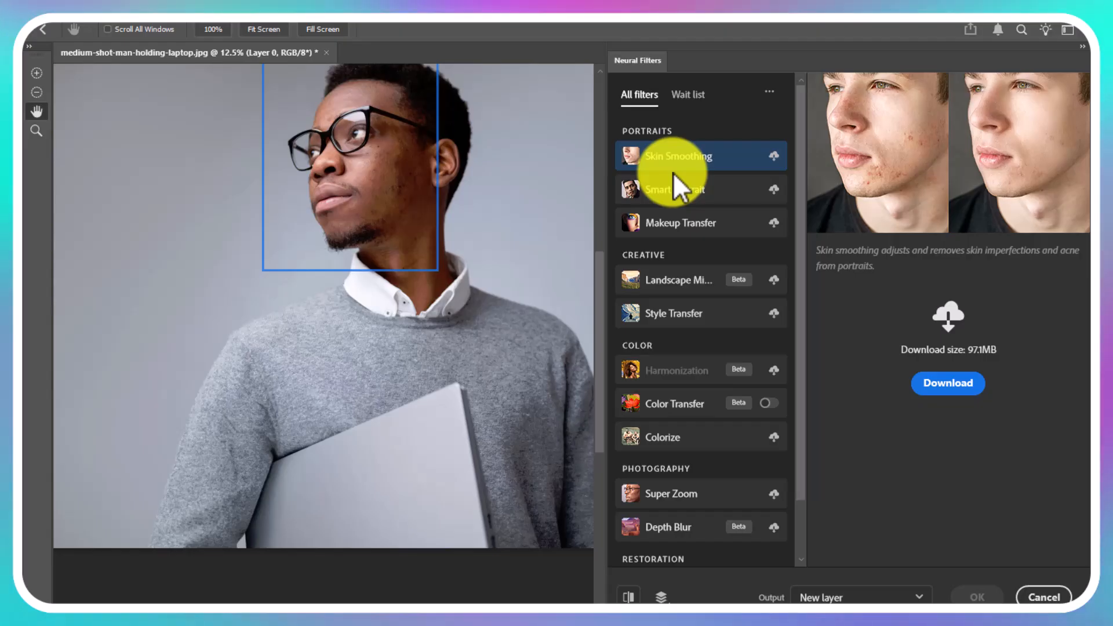
mouse_move(699, 428)
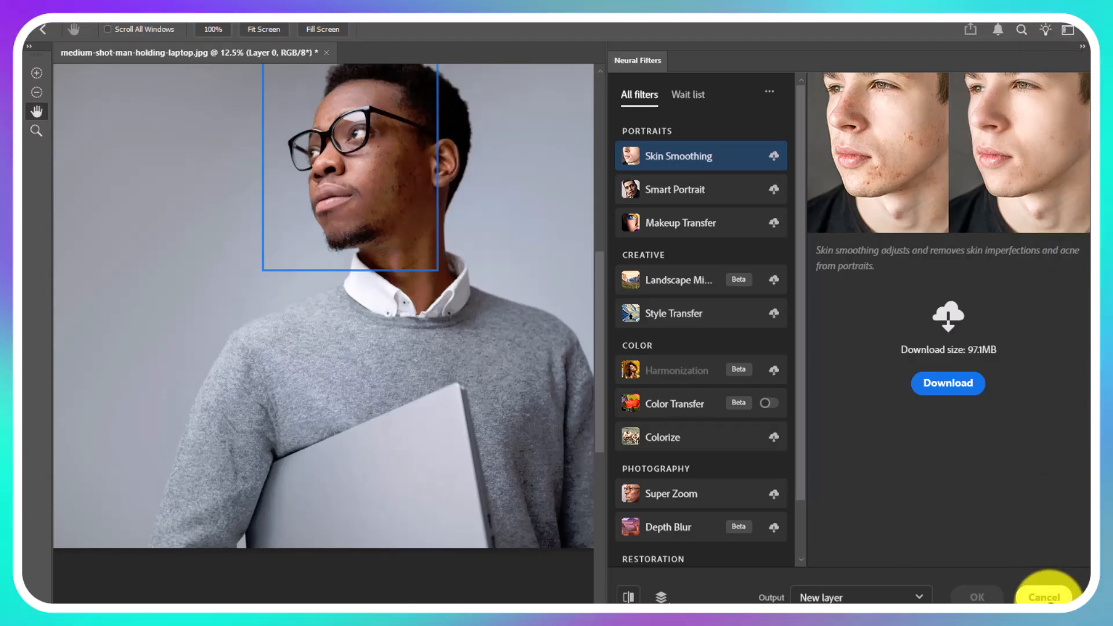
Cancel the Neural Filters workspace so no filter is applied to the photo.
click(1049, 597)
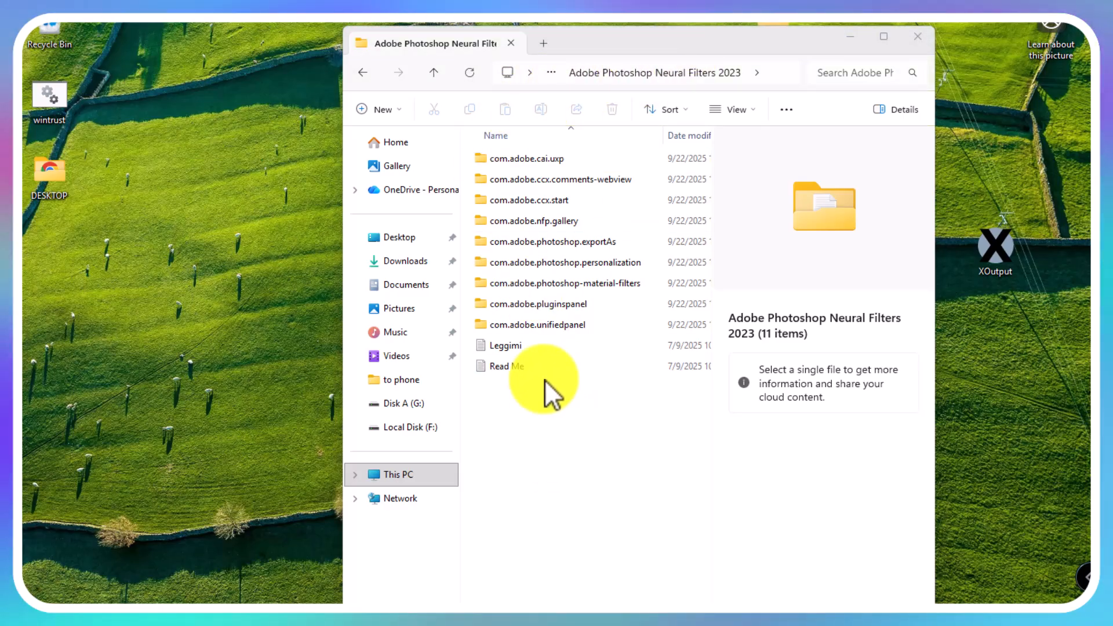
mouse_move(478, 165)
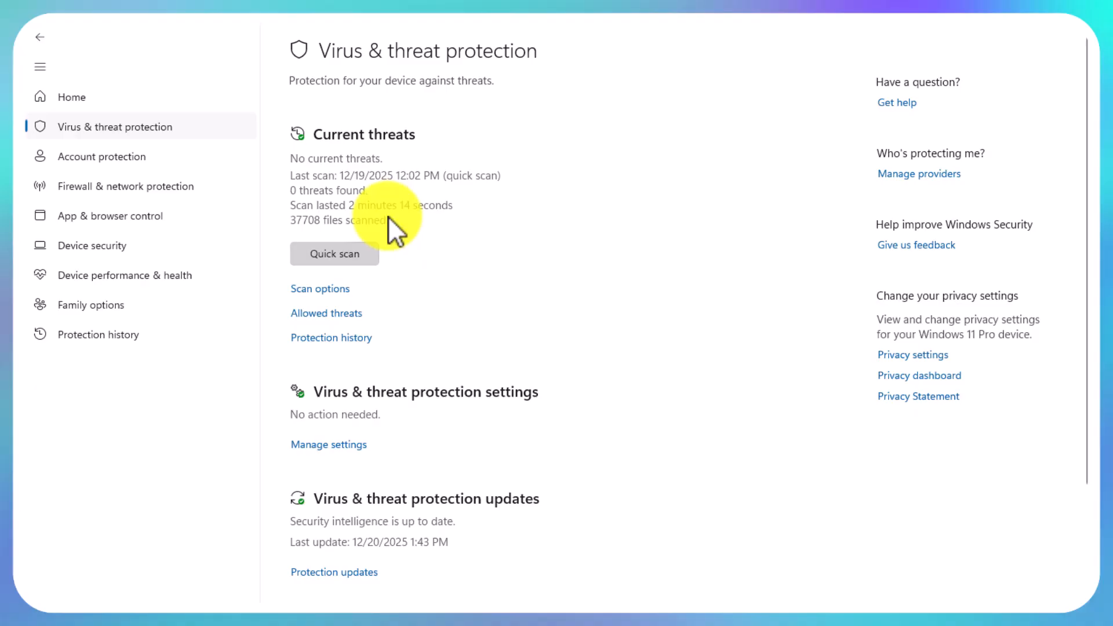
Turn Real-time protection off under Virus & threat protection settings.
scroll(down, 3)
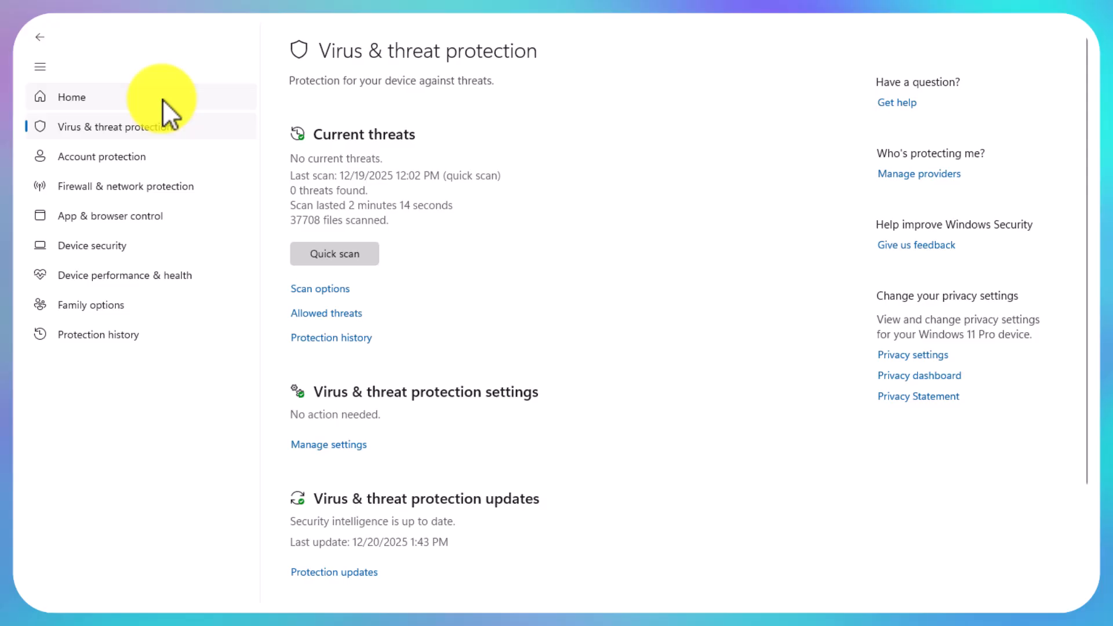
click(71, 98)
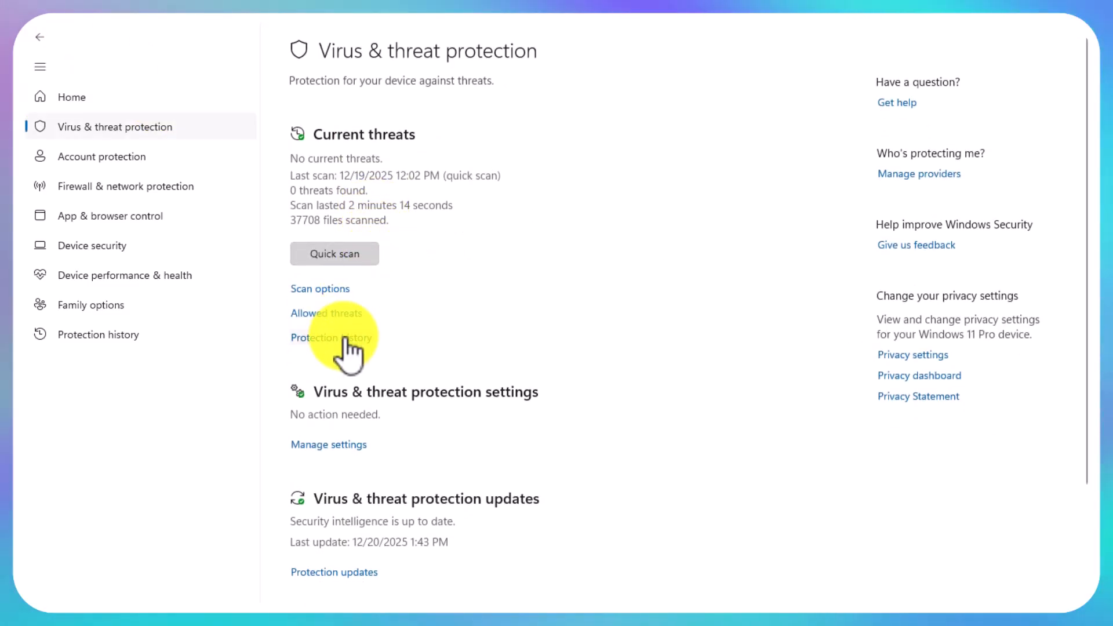
click(329, 446)
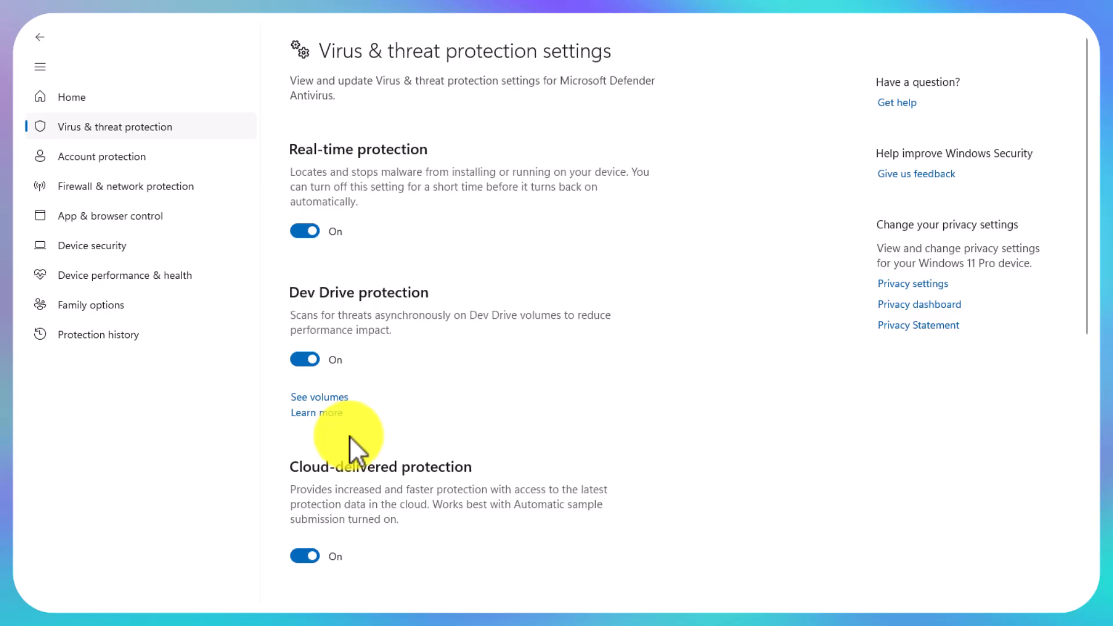
click(304, 231)
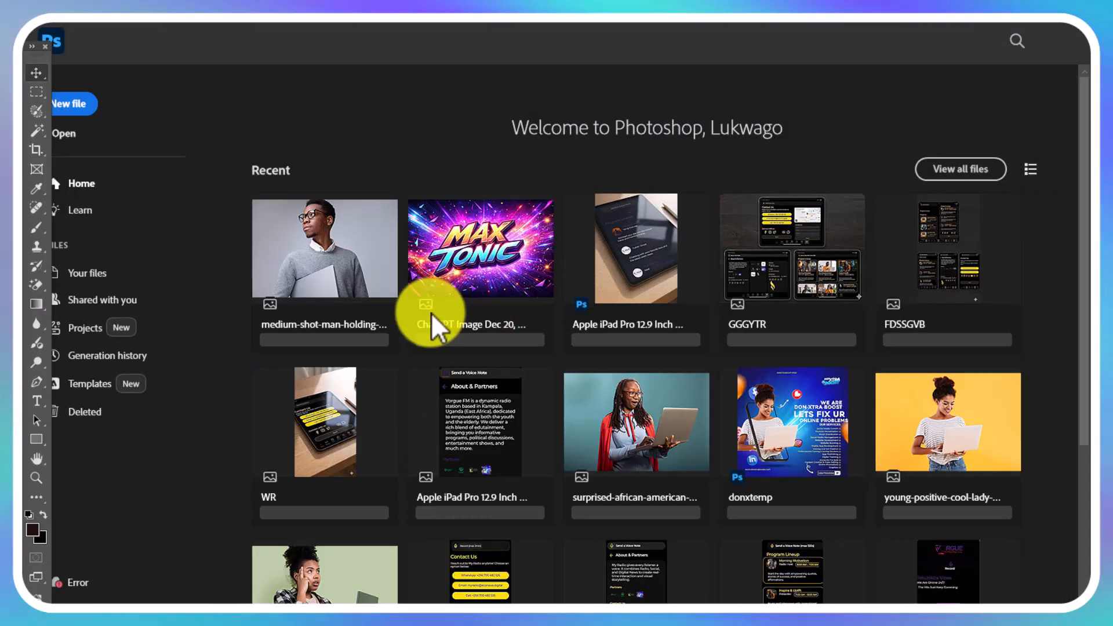
mouse_move(696, 334)
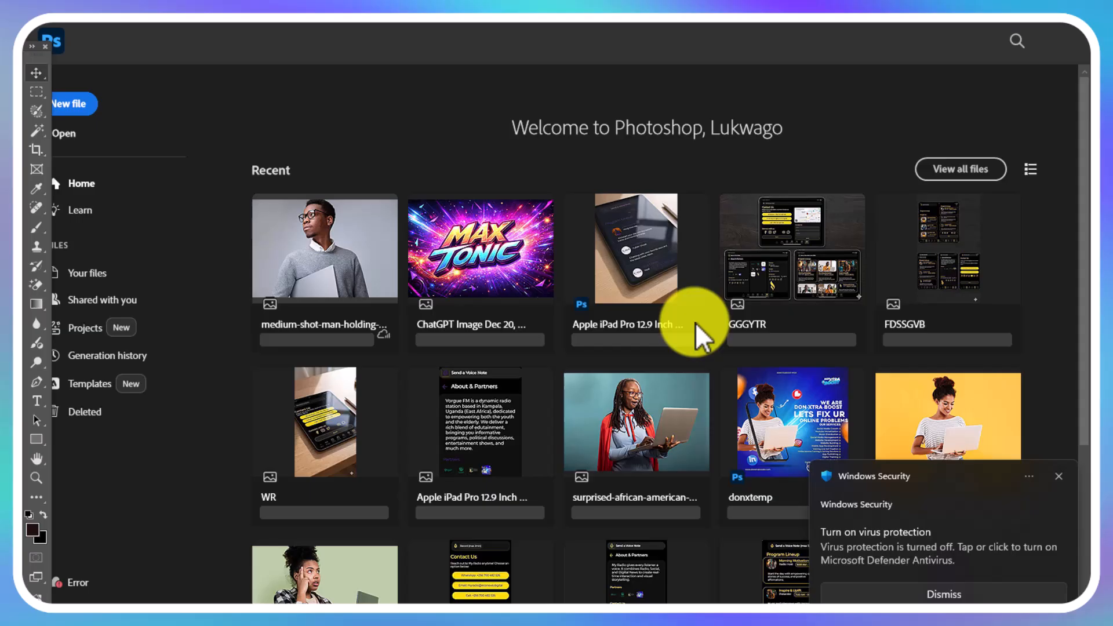
Open the man-holding-laptop photo from Recent and bring up the Help menu.
double_click(325, 247)
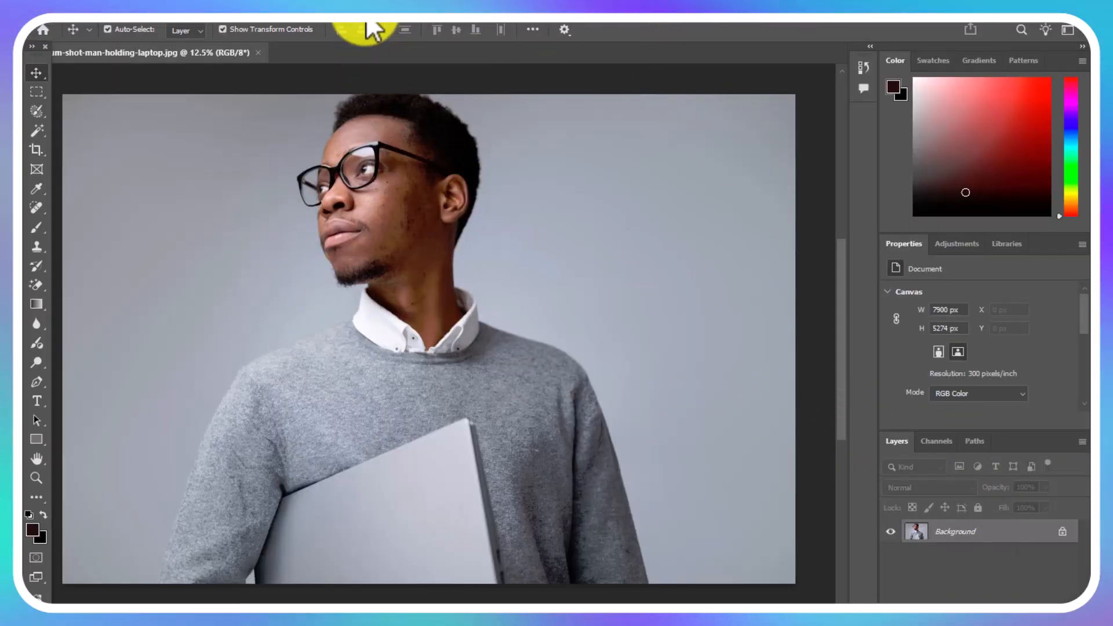
click(363, 29)
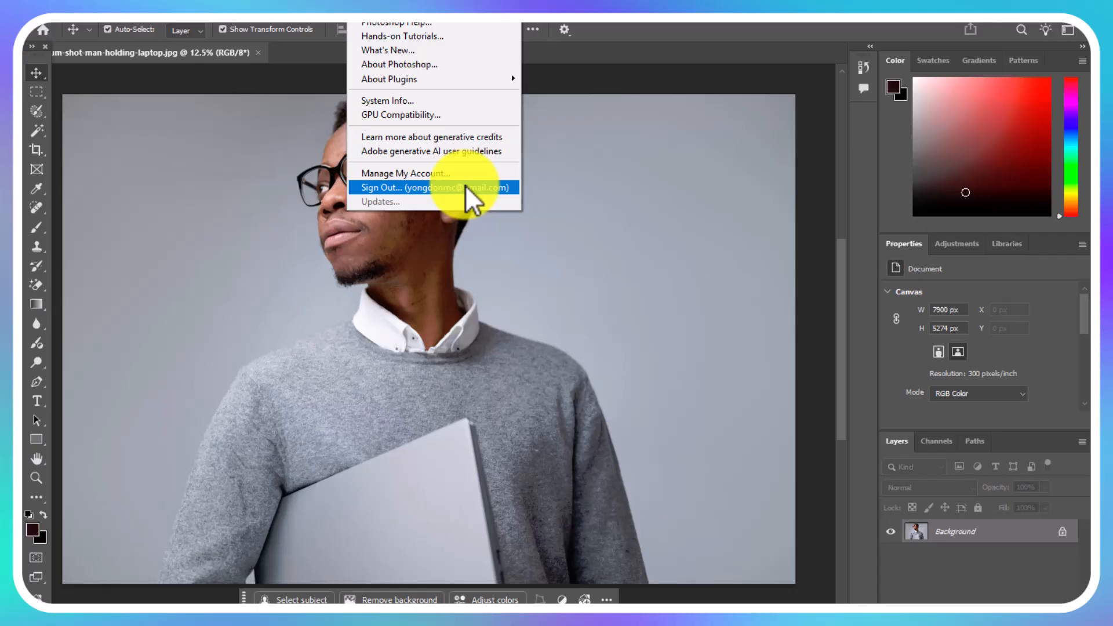
mouse_move(500, 202)
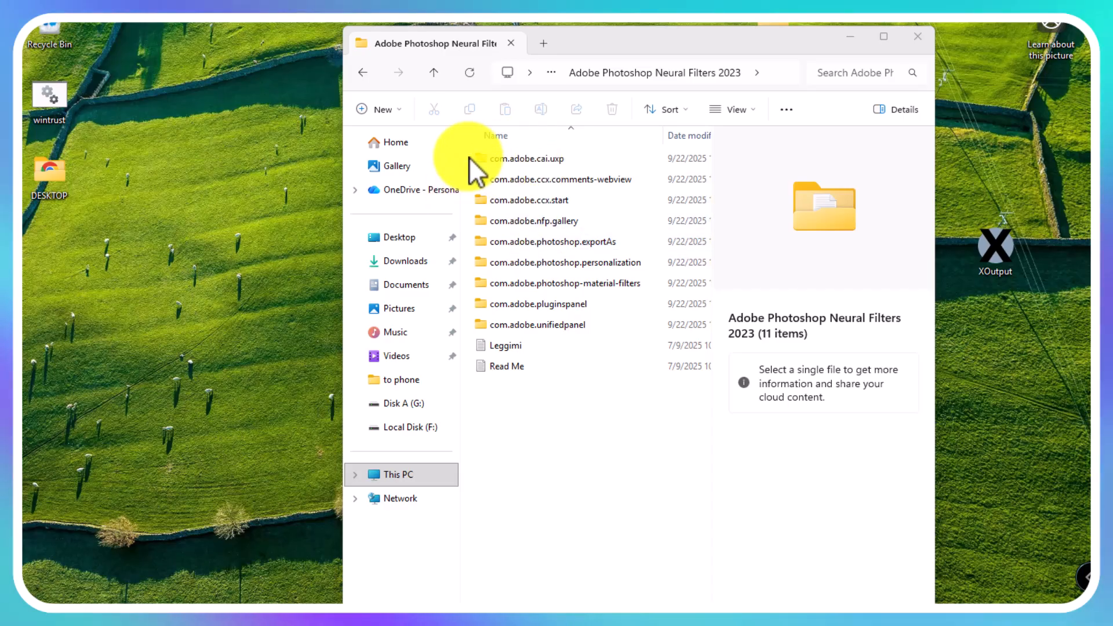
Start a new File Explorer tab and go to This PC.
key(ctrl+a)
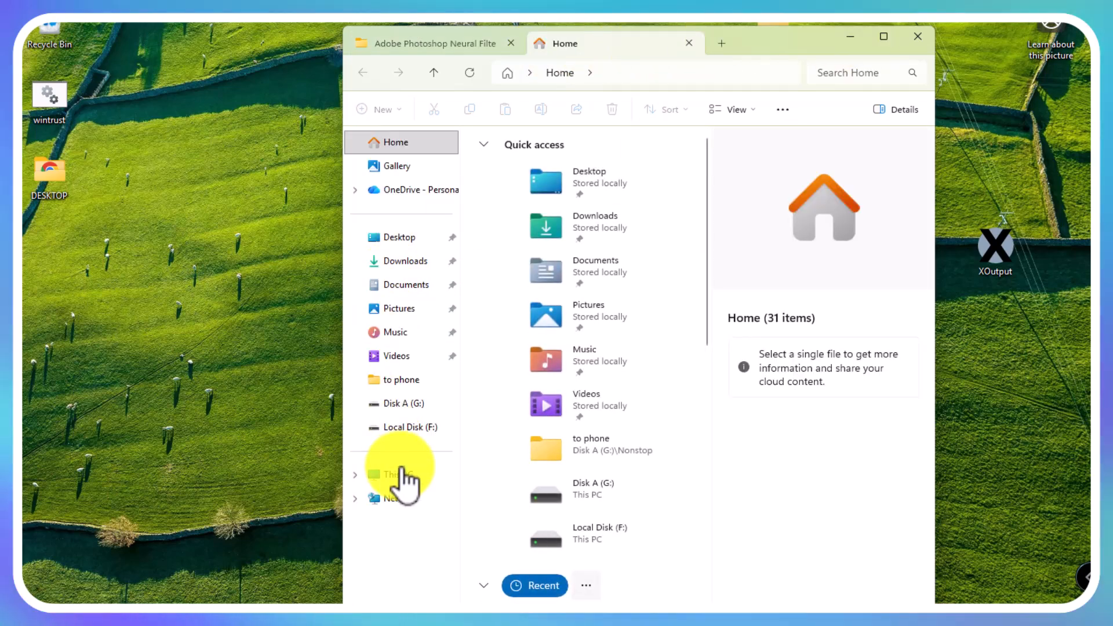
click(399, 474)
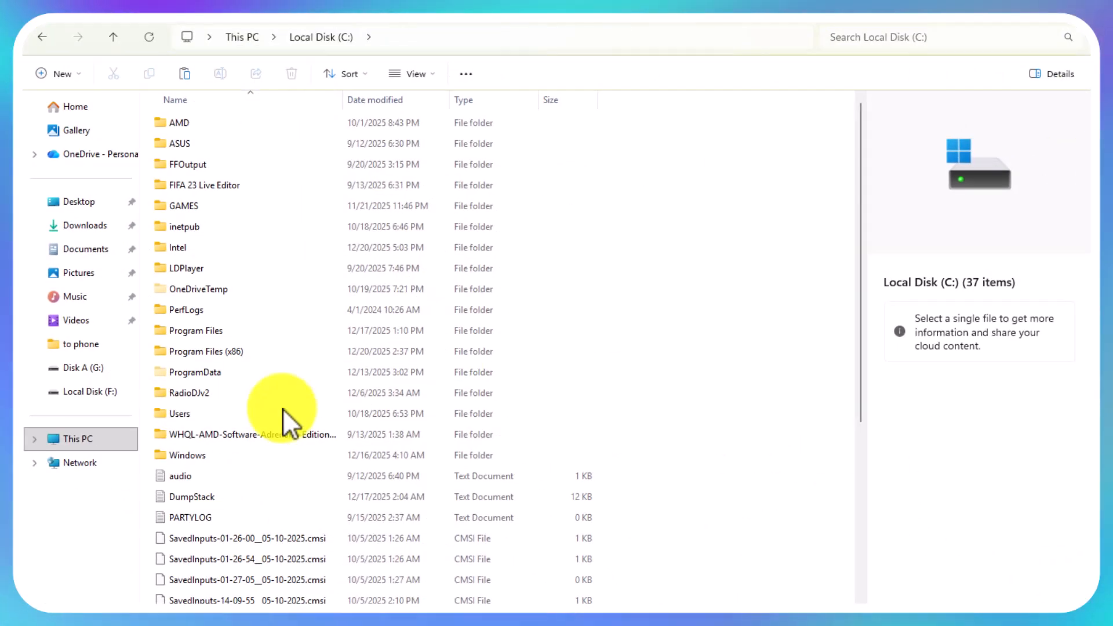
click(179, 412)
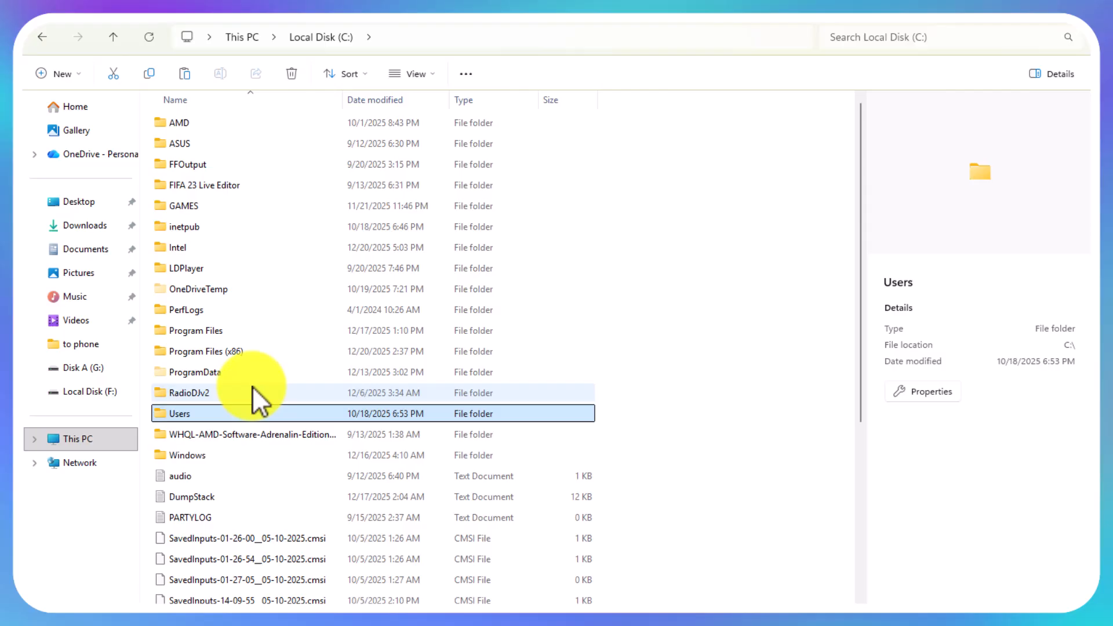
click(417, 75)
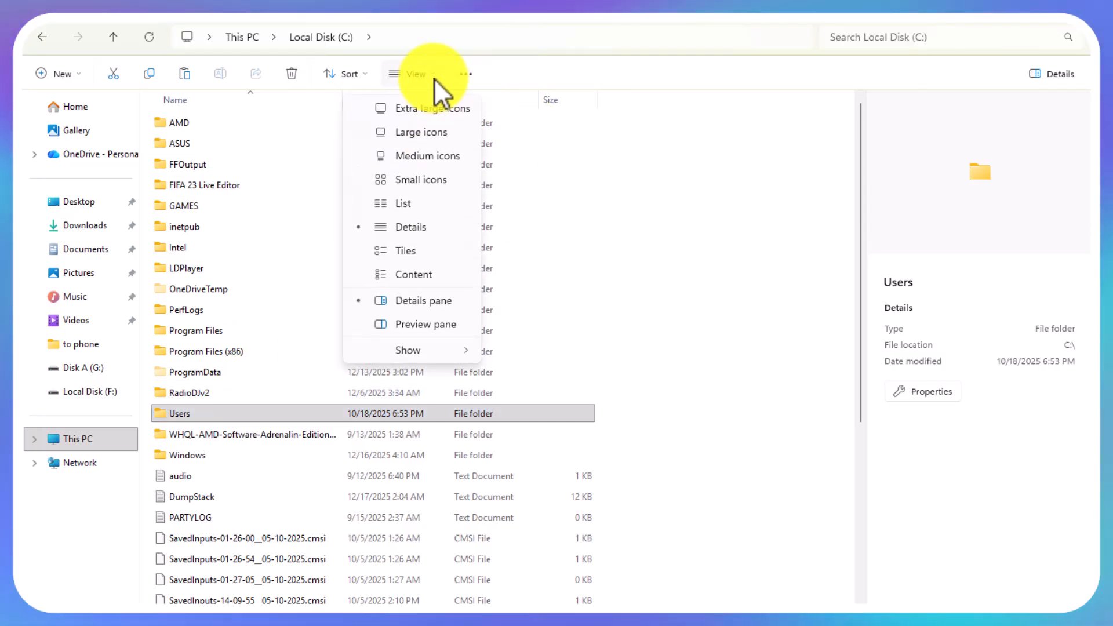
click(466, 74)
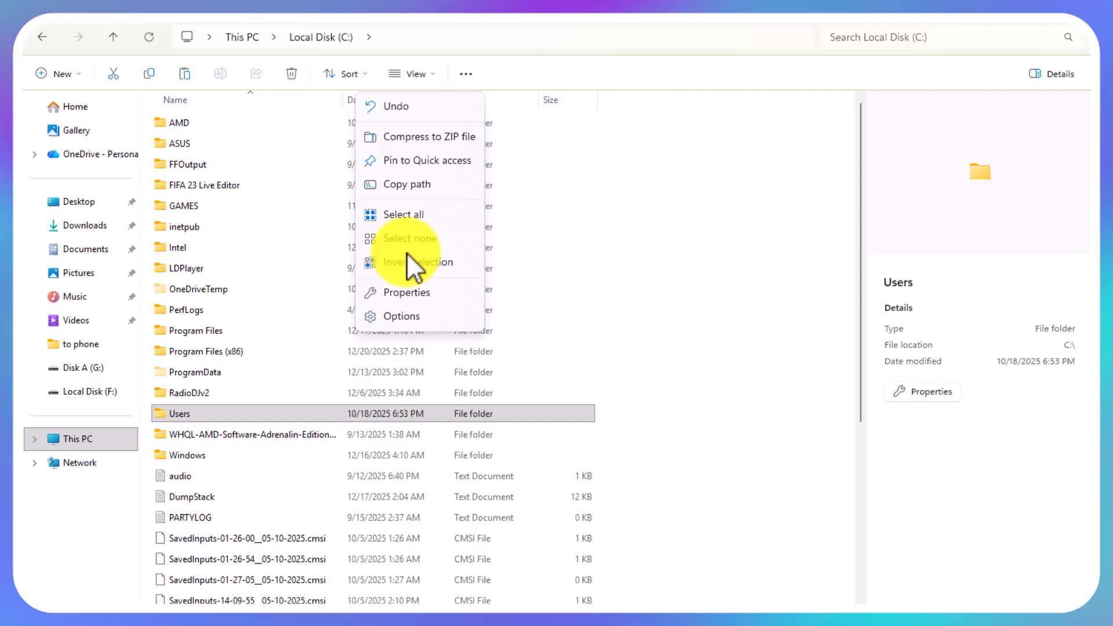
click(401, 317)
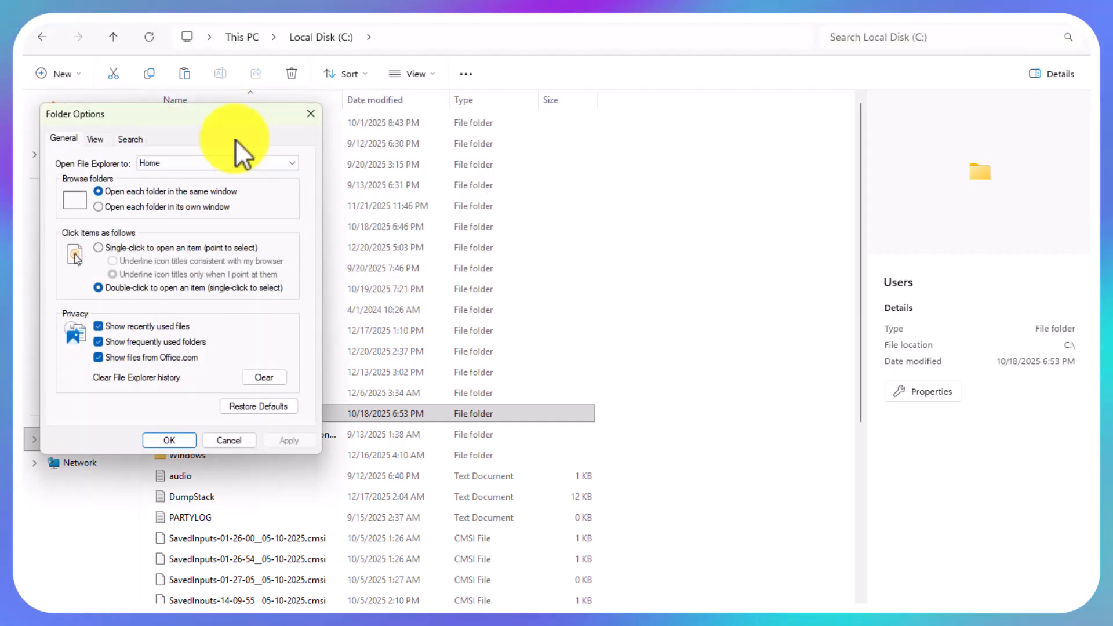
click(466, 74)
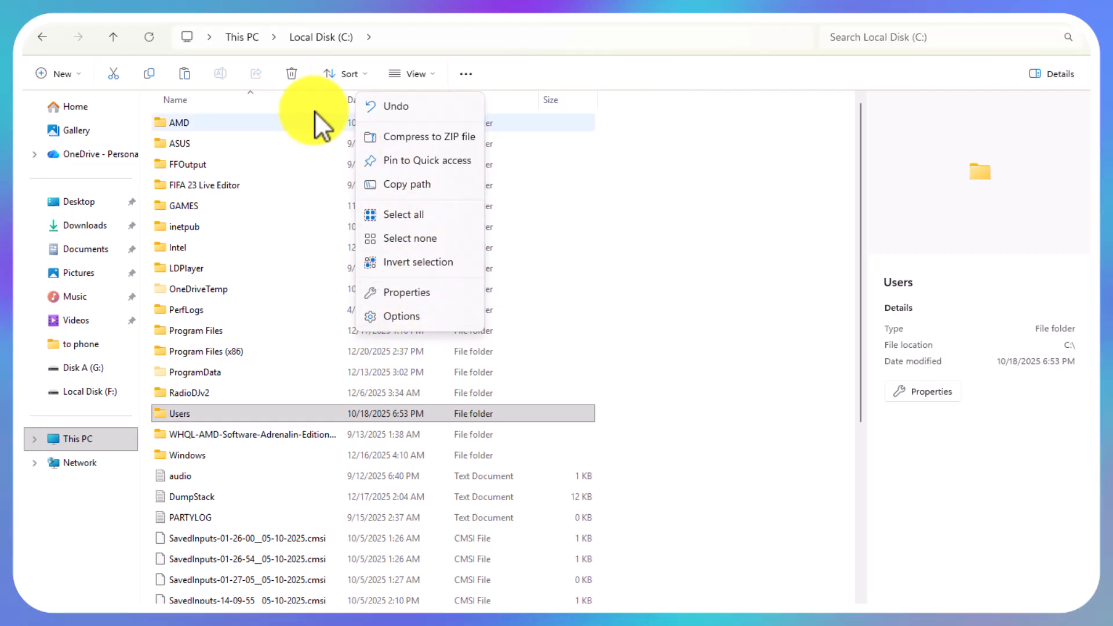
click(349, 73)
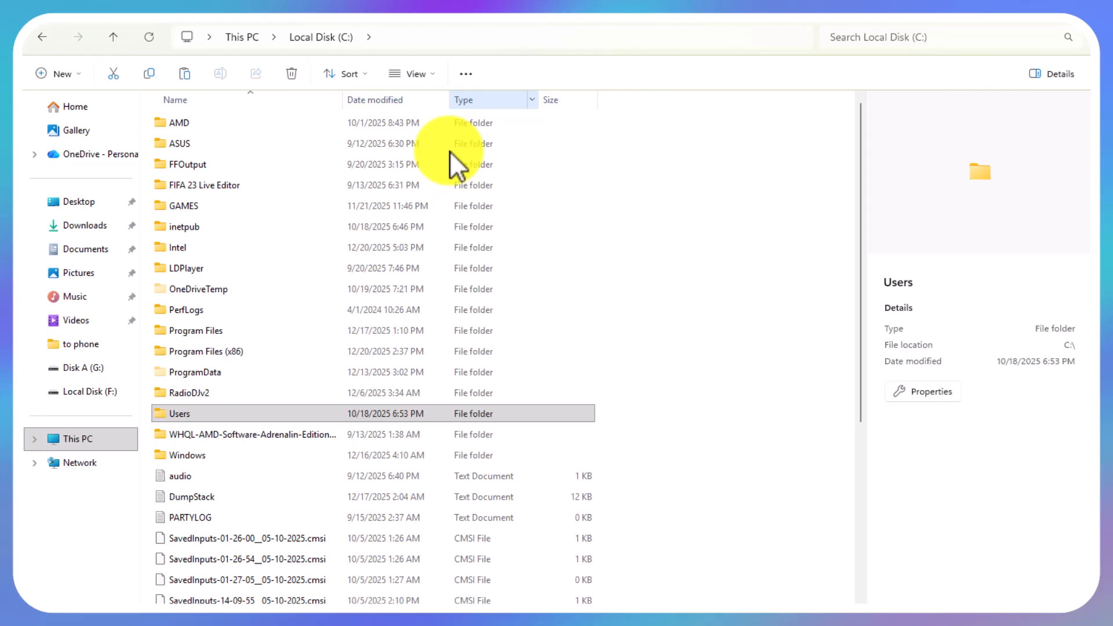
mouse_move(260, 403)
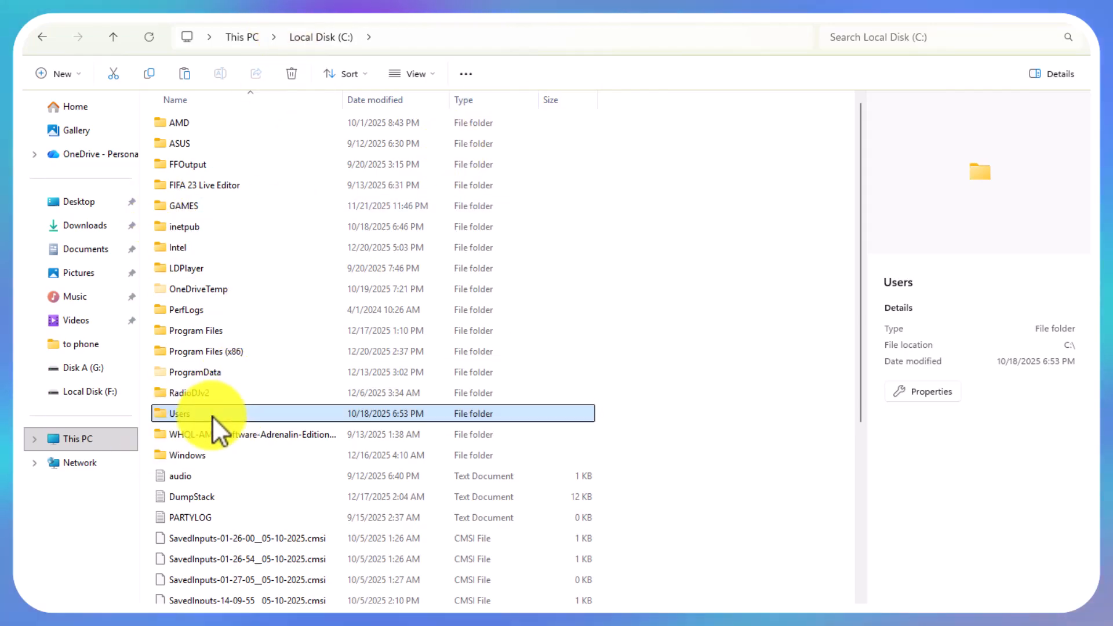
Drill from Users into the profile's AppData\Roaming folder.
double_click(177, 413)
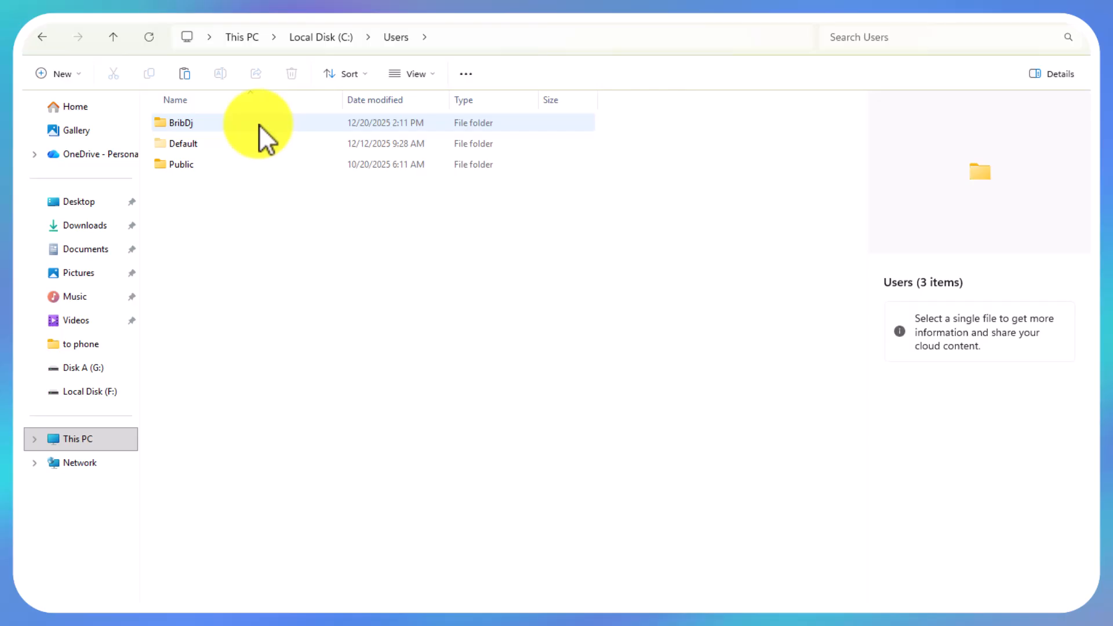
click(181, 123)
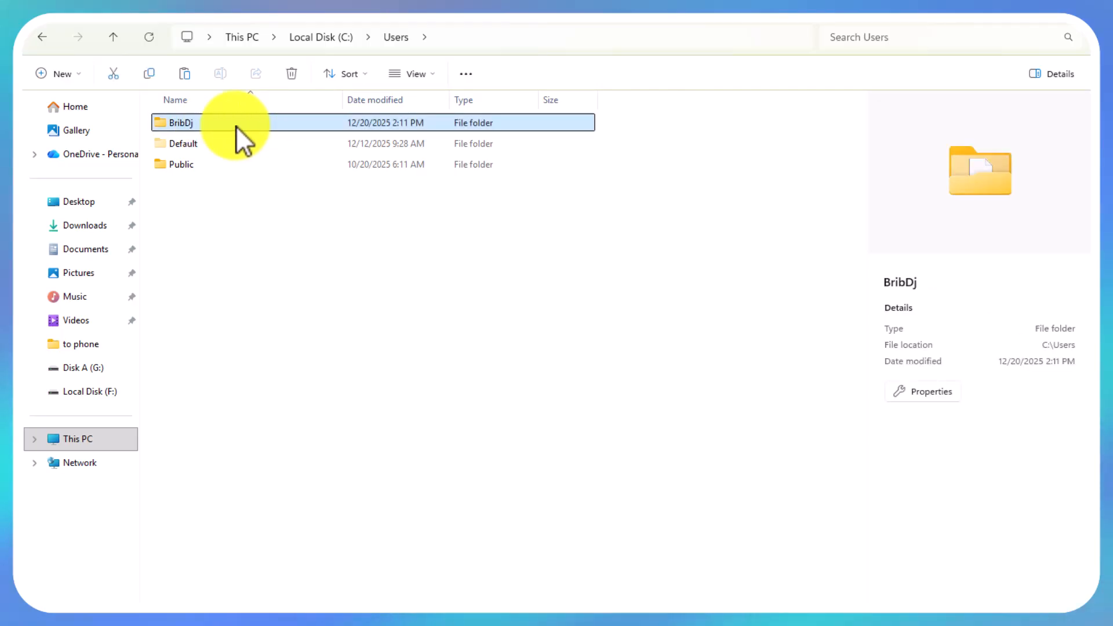
mouse_move(258, 145)
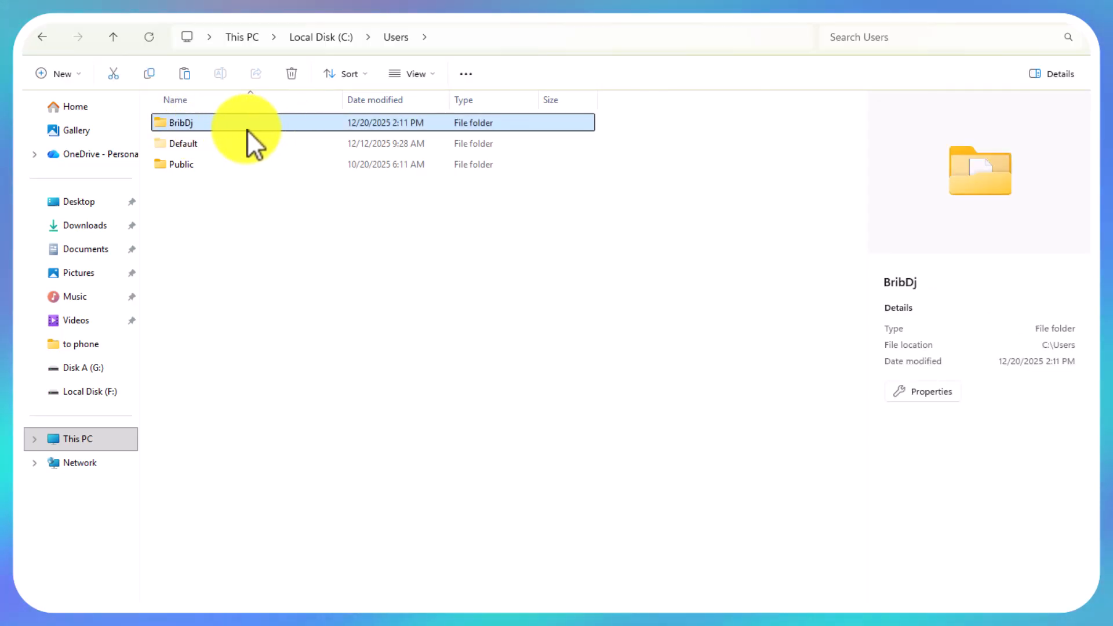
mouse_move(248, 130)
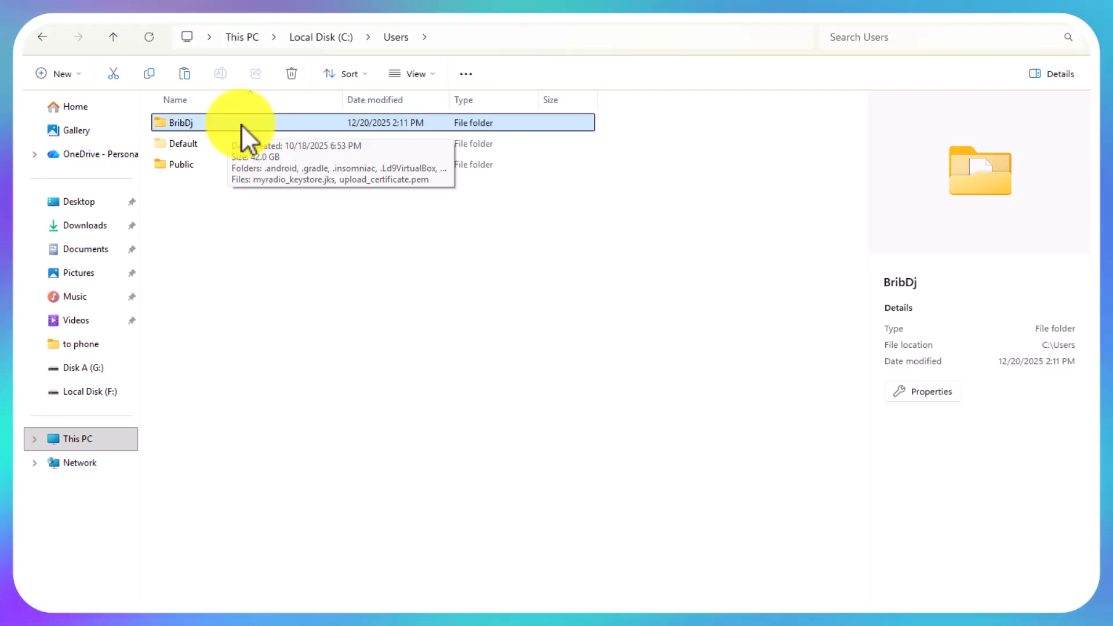
double_click(180, 123)
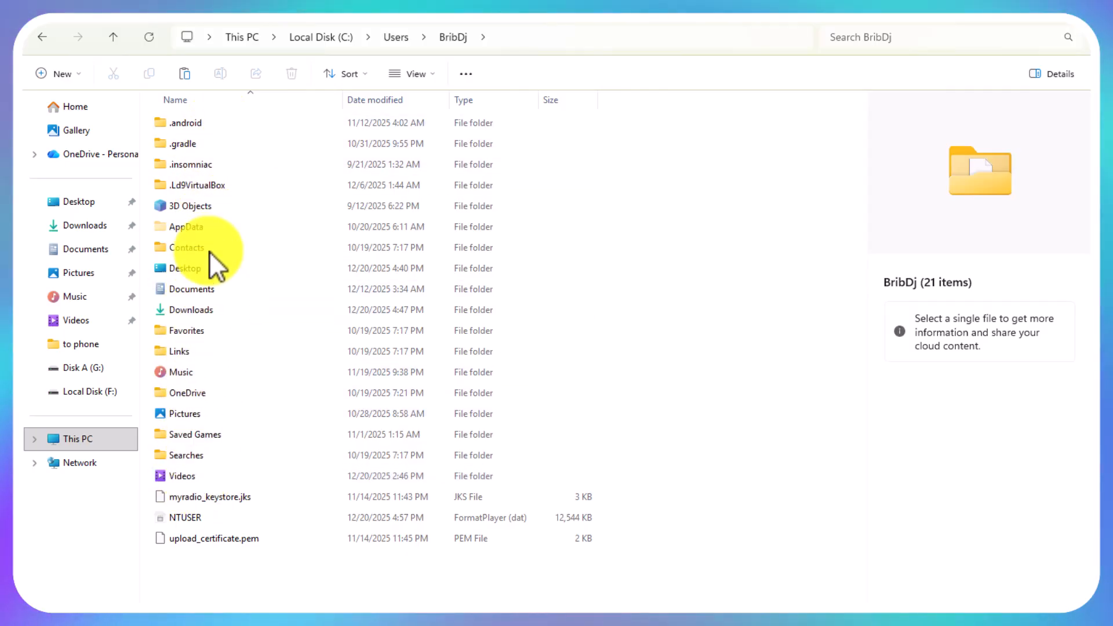
click(187, 227)
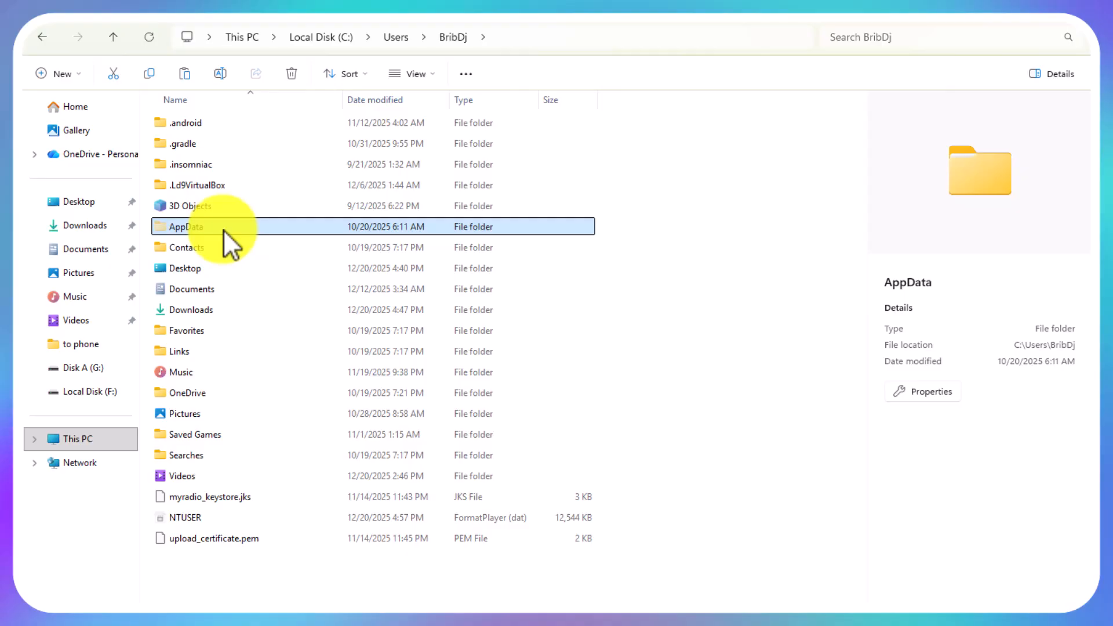
double_click(188, 227)
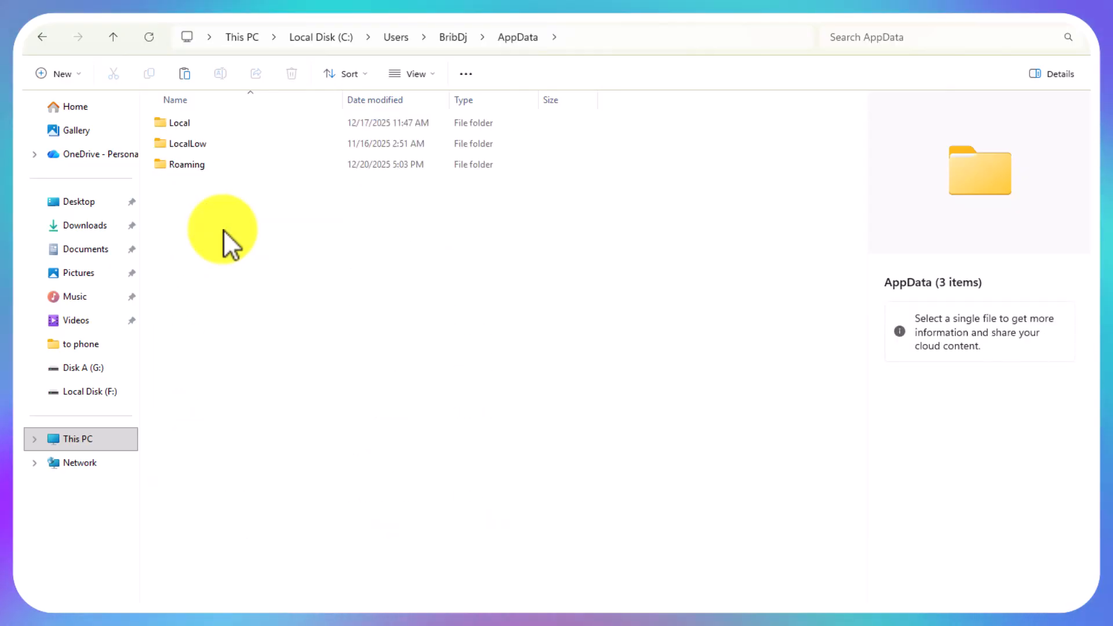
click(186, 165)
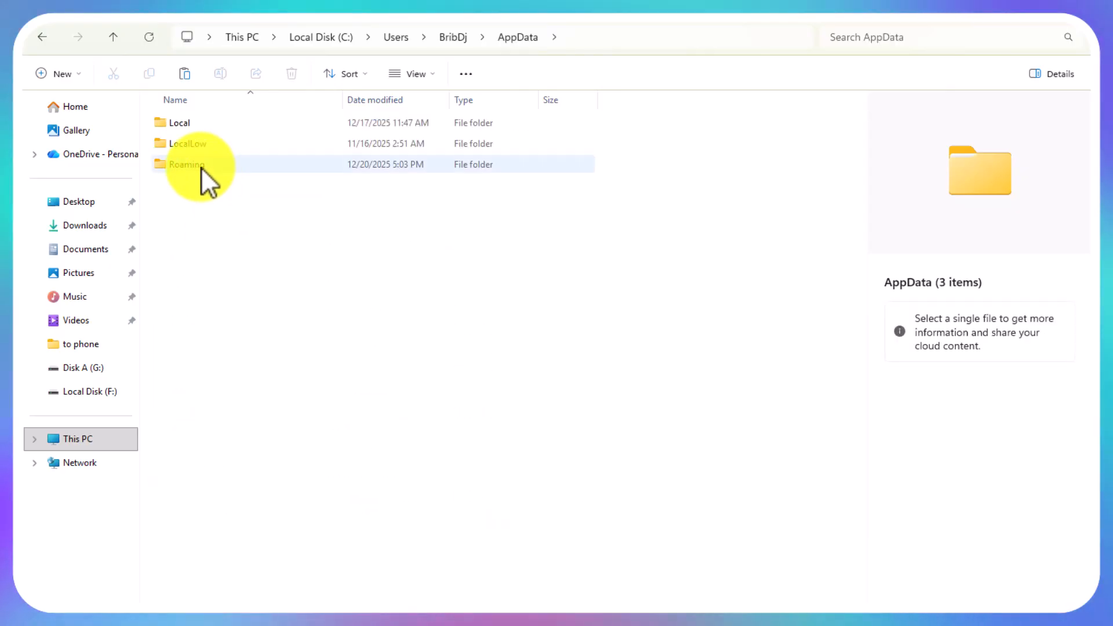
double_click(187, 164)
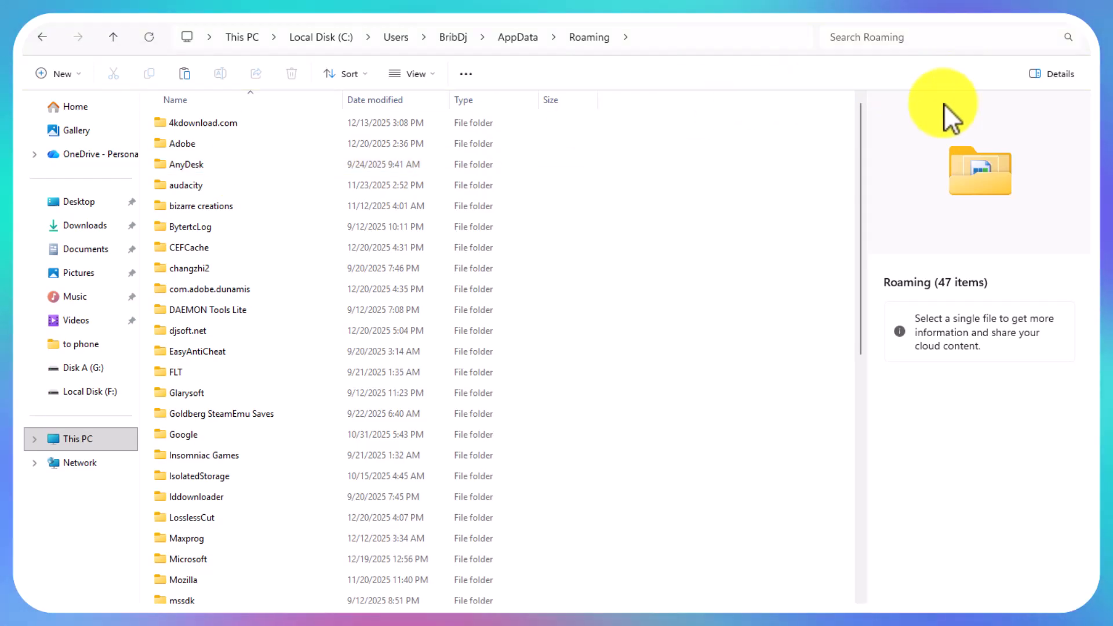
mouse_move(554, 75)
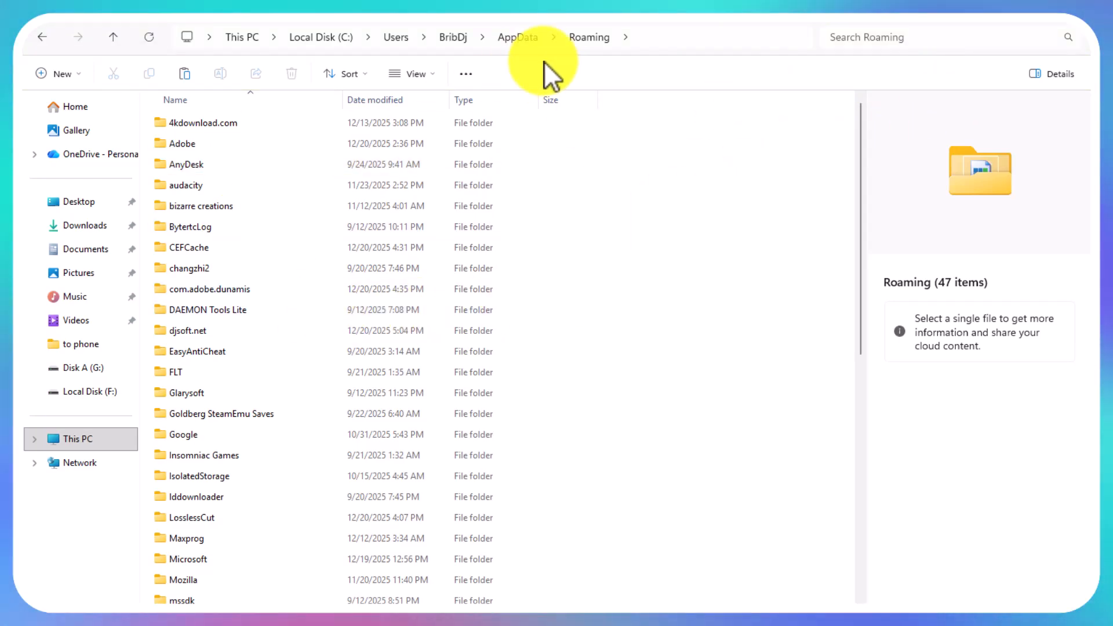
Continue through Adobe\UXP\PluginsStorage\PHSP and select the 27 folder.
scroll(down, 3)
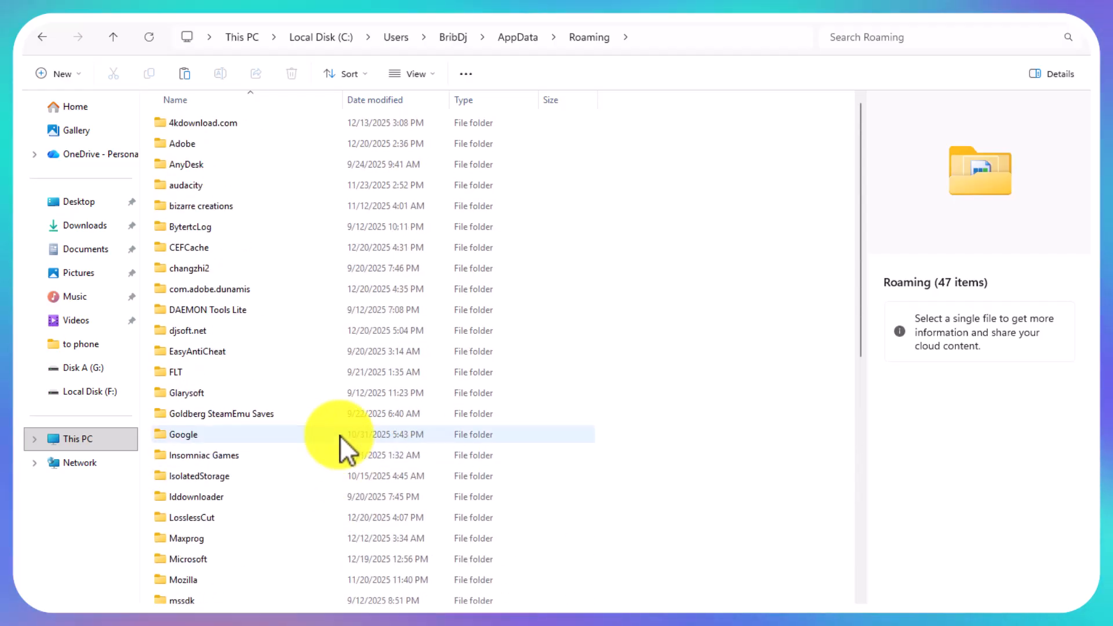
click(184, 144)
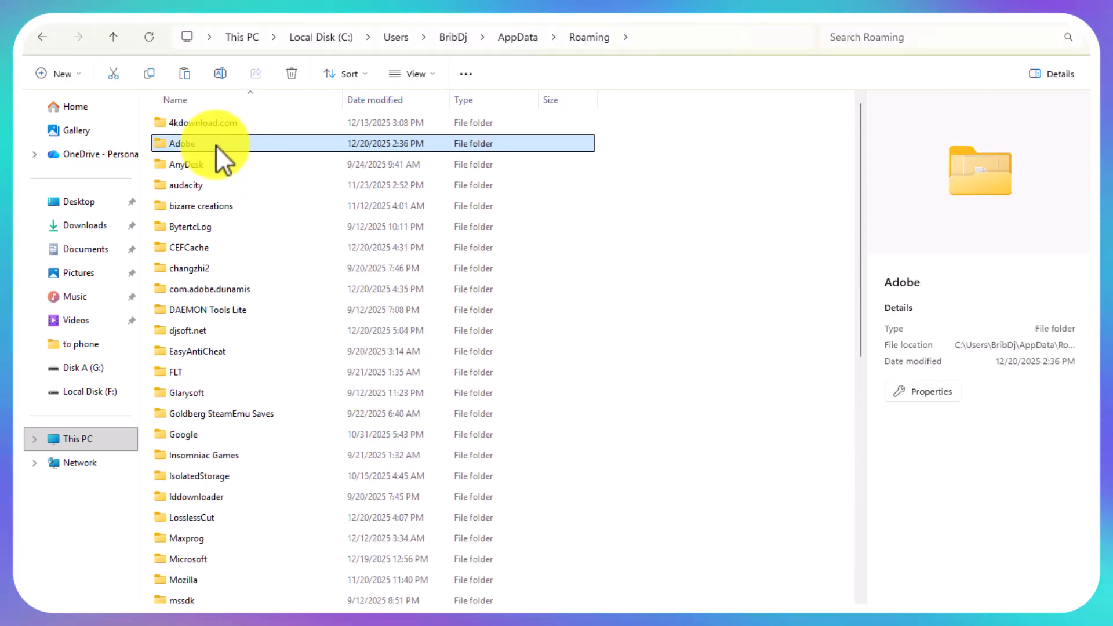
double_click(182, 144)
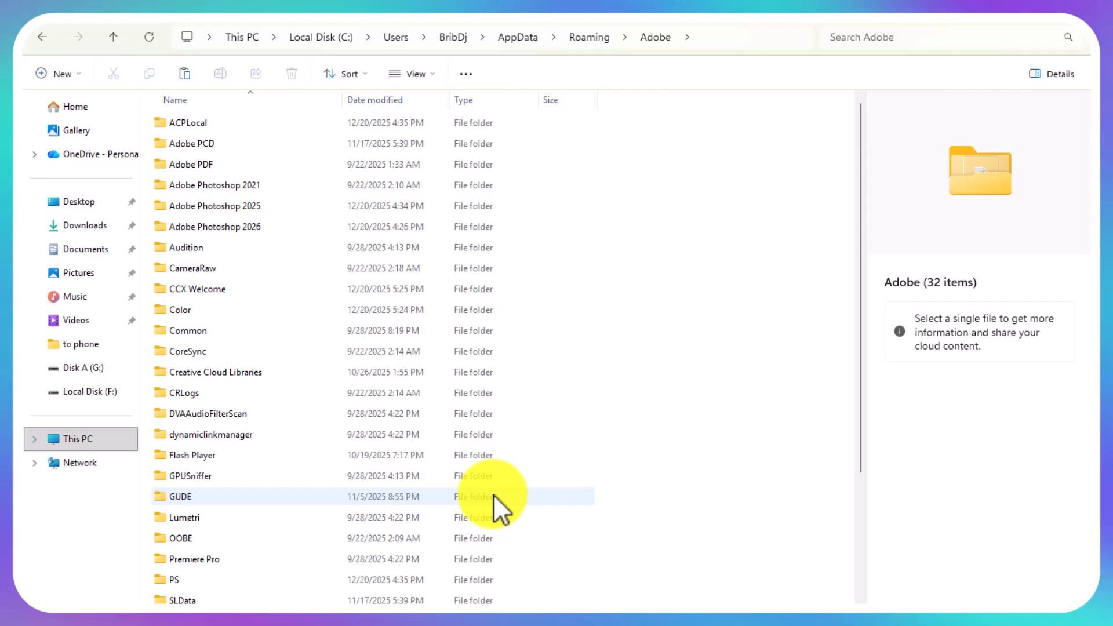
scroll(down, 3)
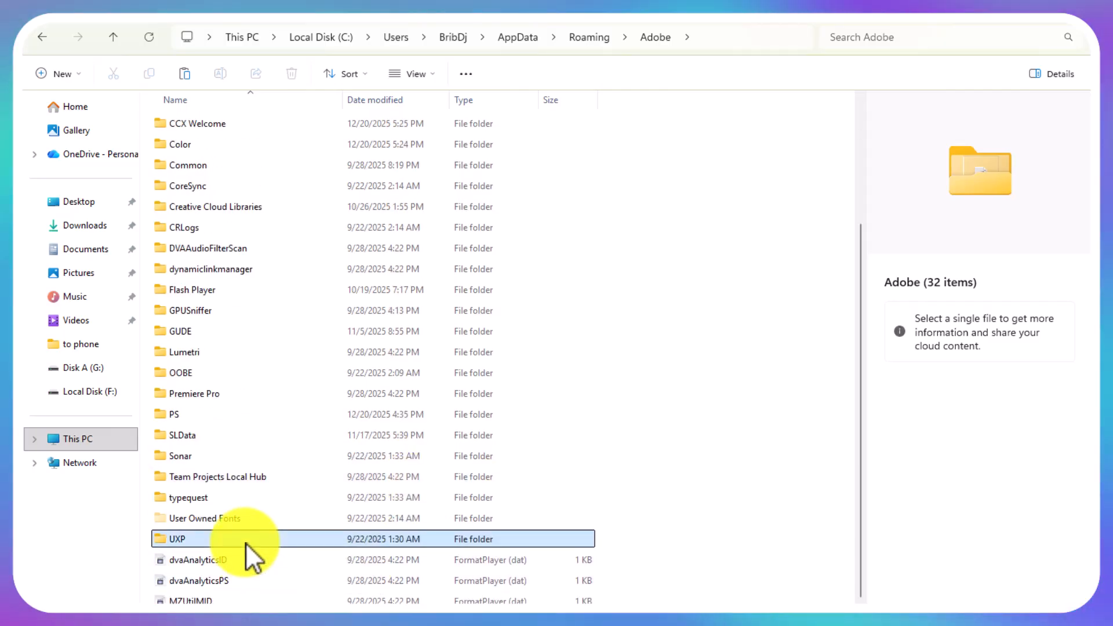
double_click(177, 538)
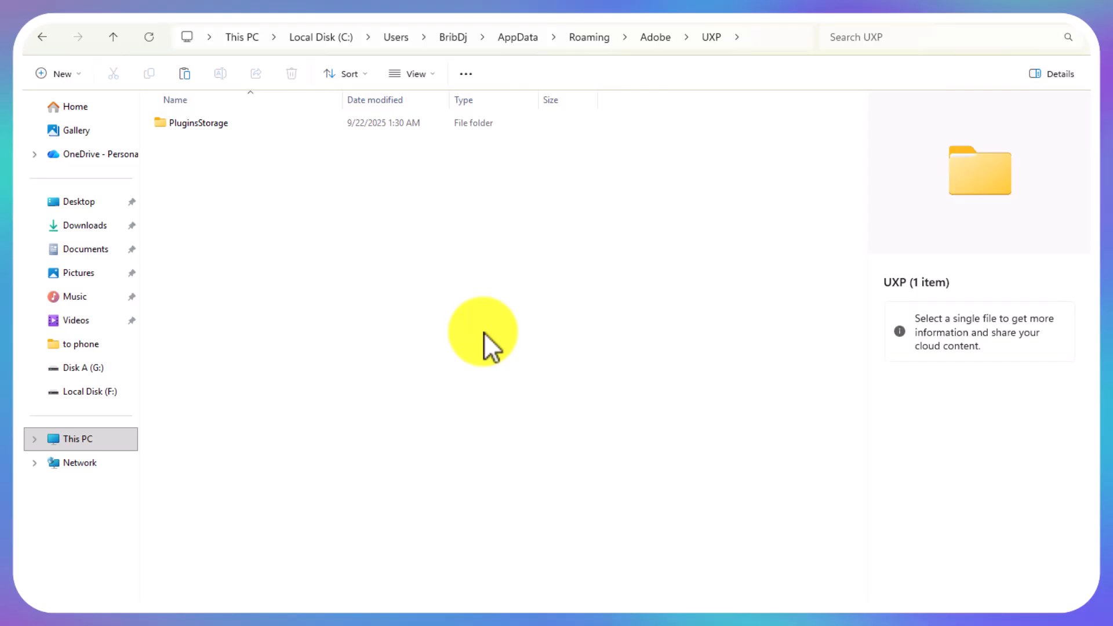
mouse_move(527, 285)
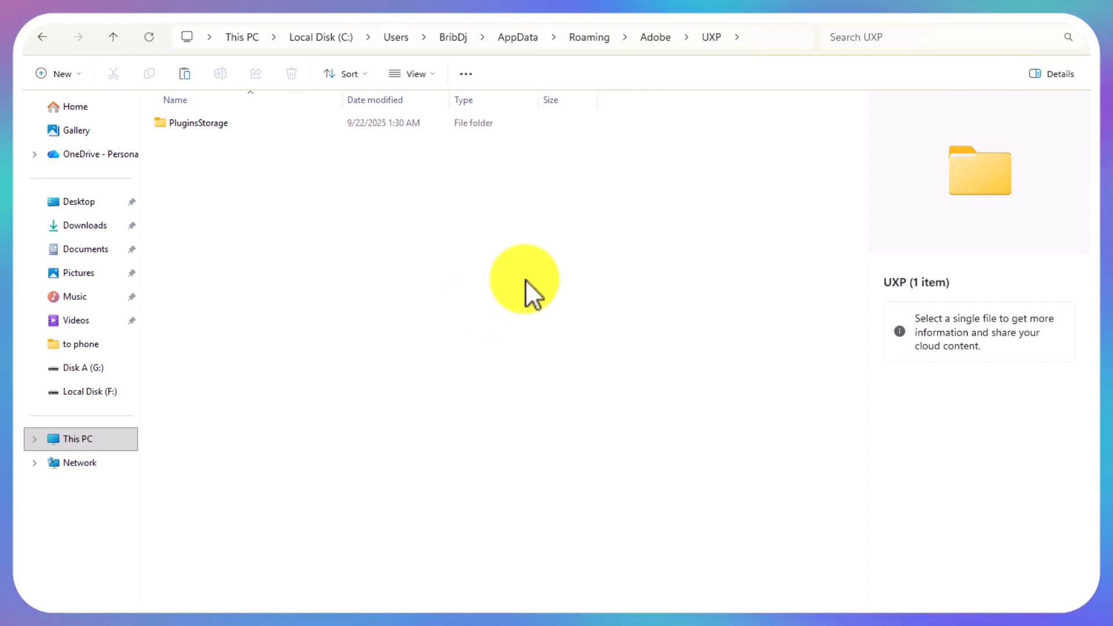
mouse_move(290, 373)
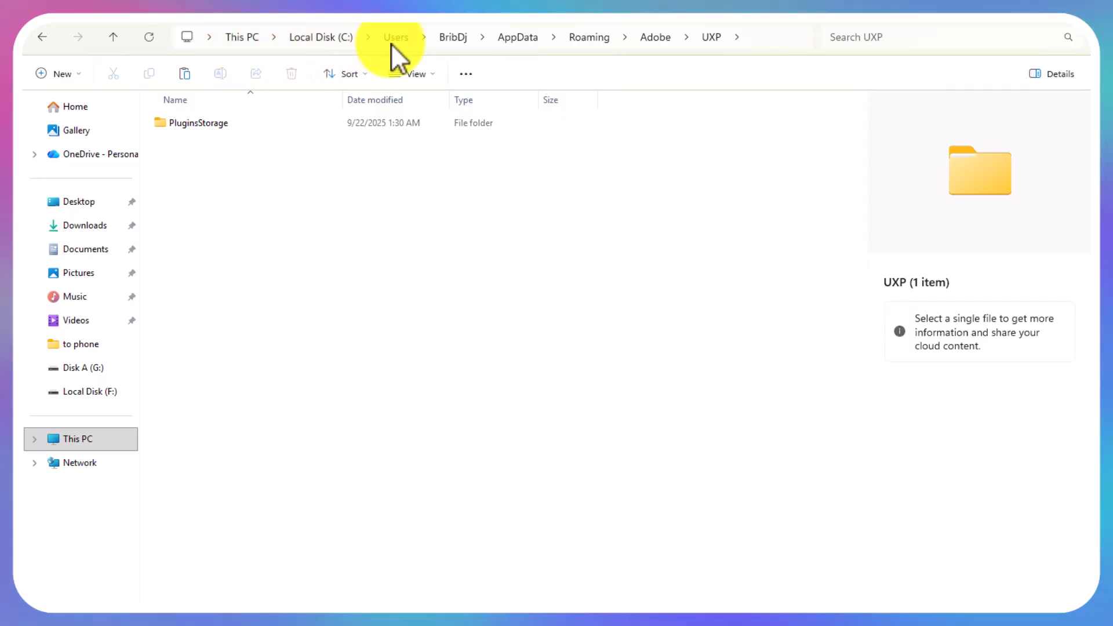
mouse_move(522, 52)
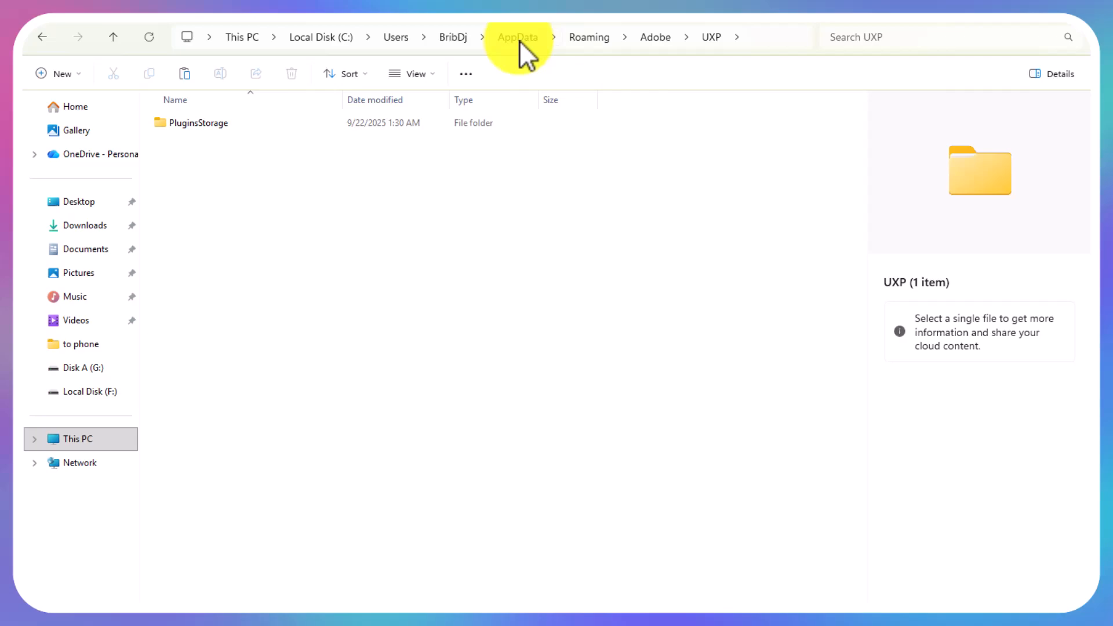
mouse_move(656, 37)
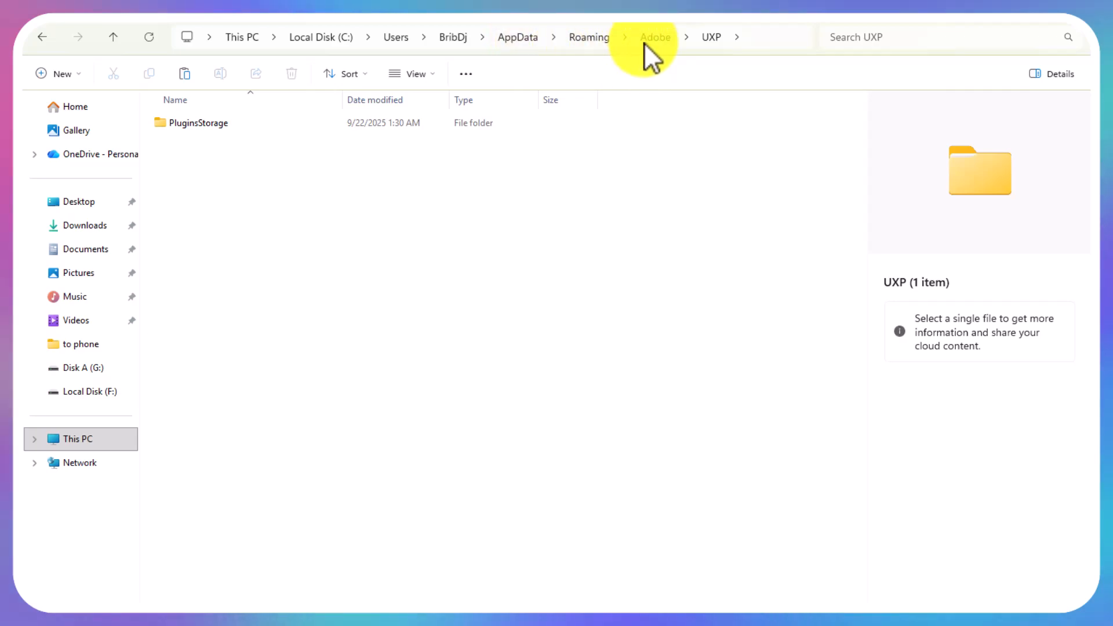
mouse_move(408, 308)
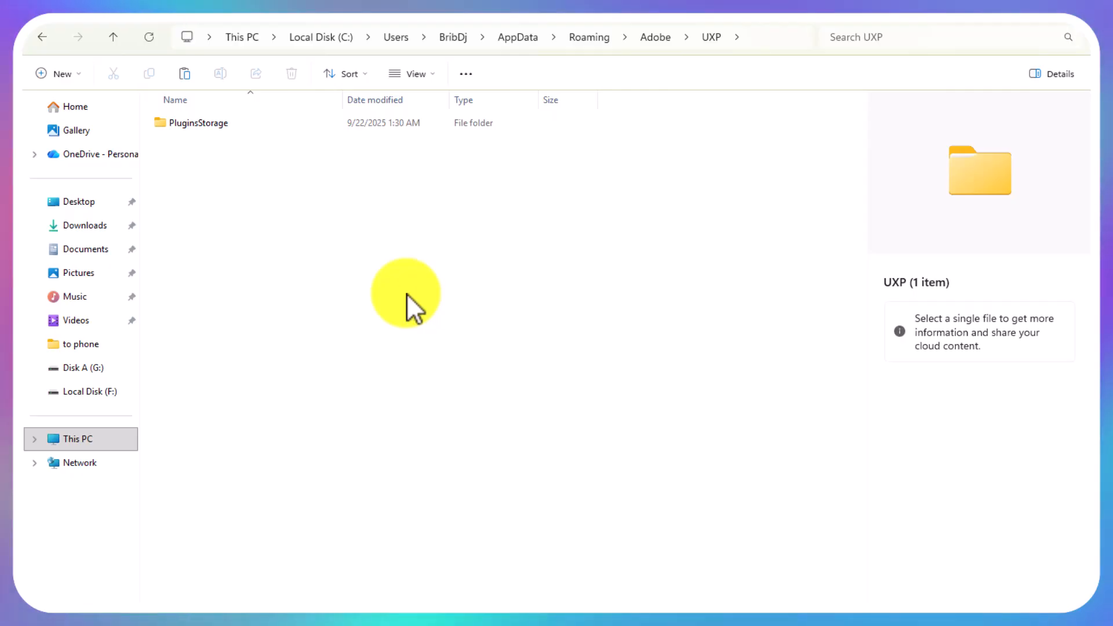
mouse_move(368, 341)
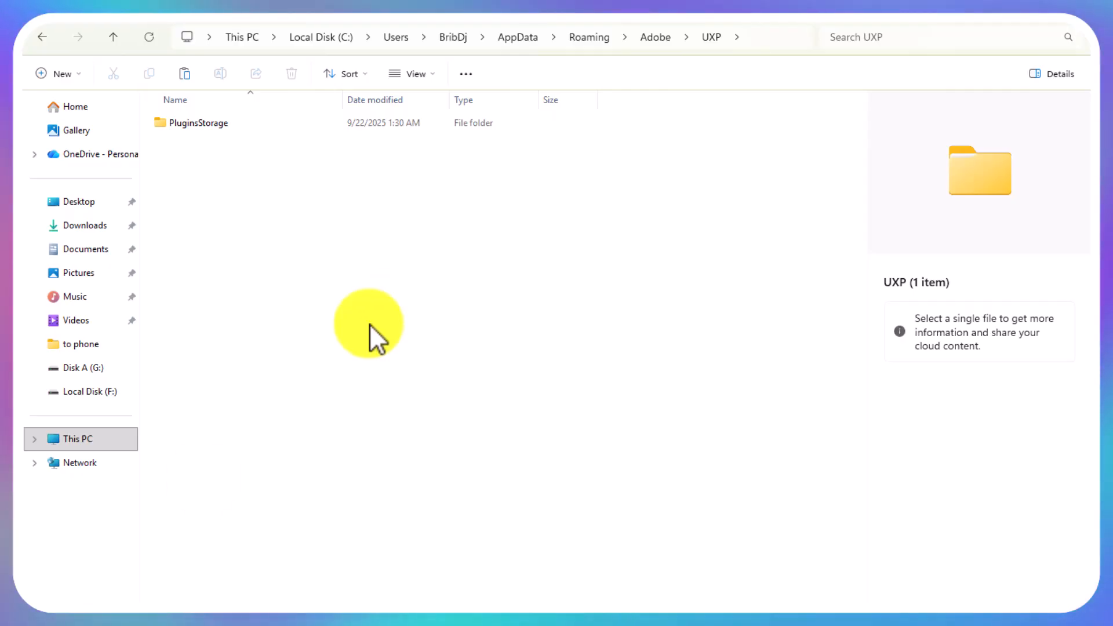
double_click(197, 122)
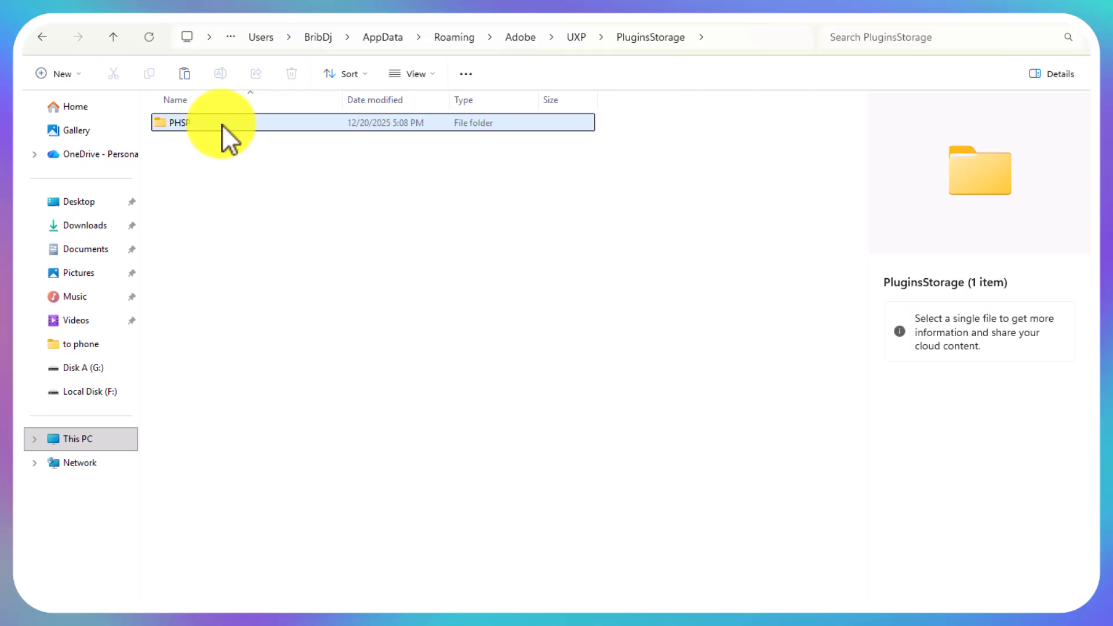
double_click(174, 123)
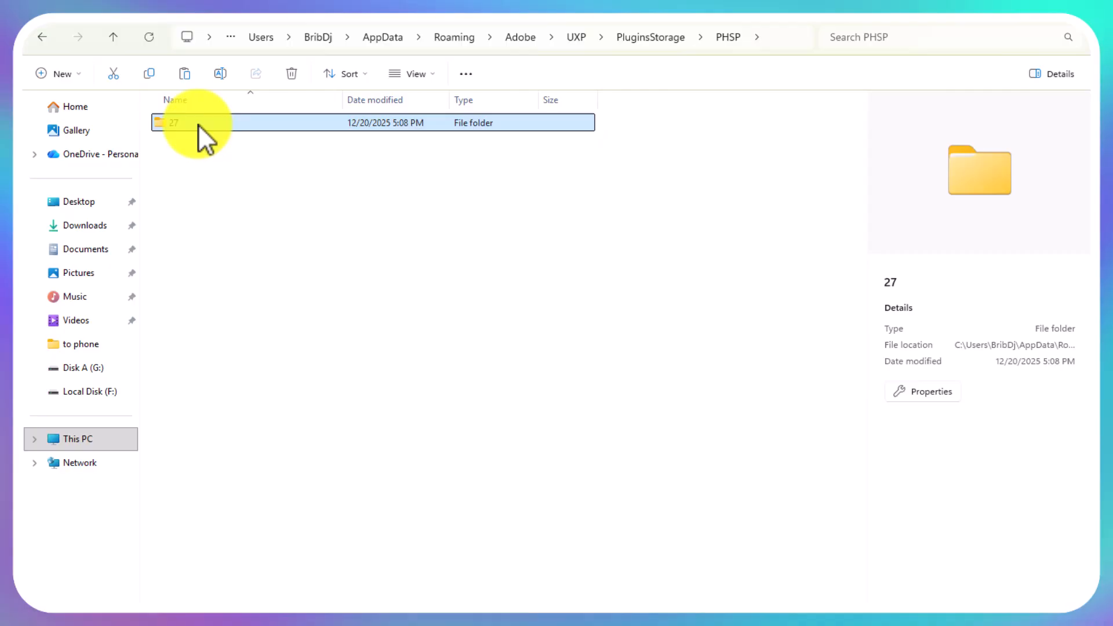
mouse_move(198, 137)
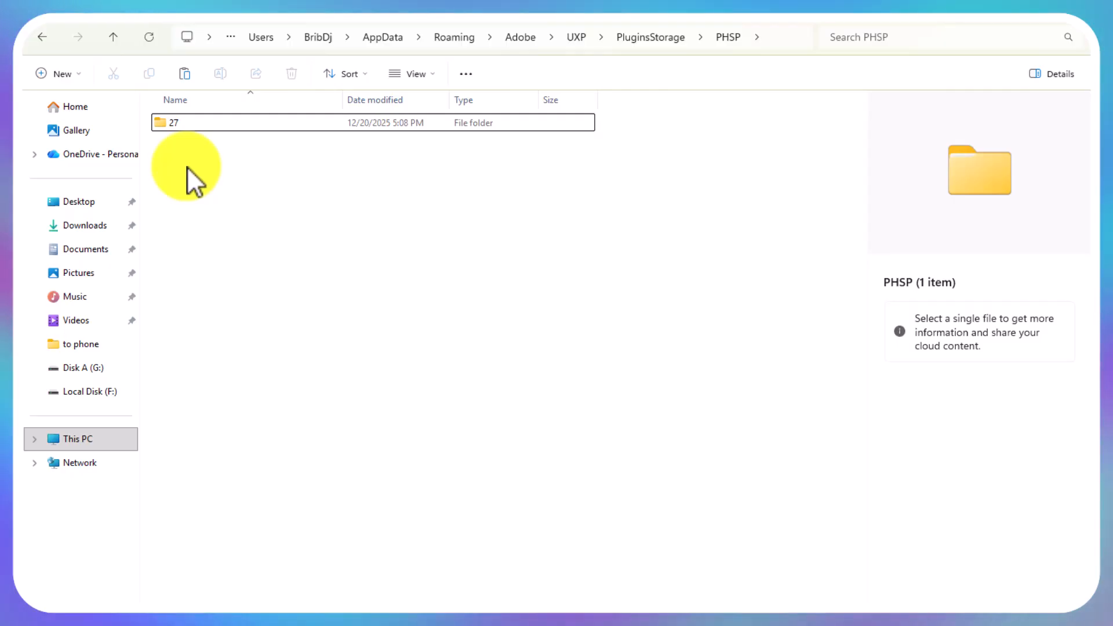
click(201, 123)
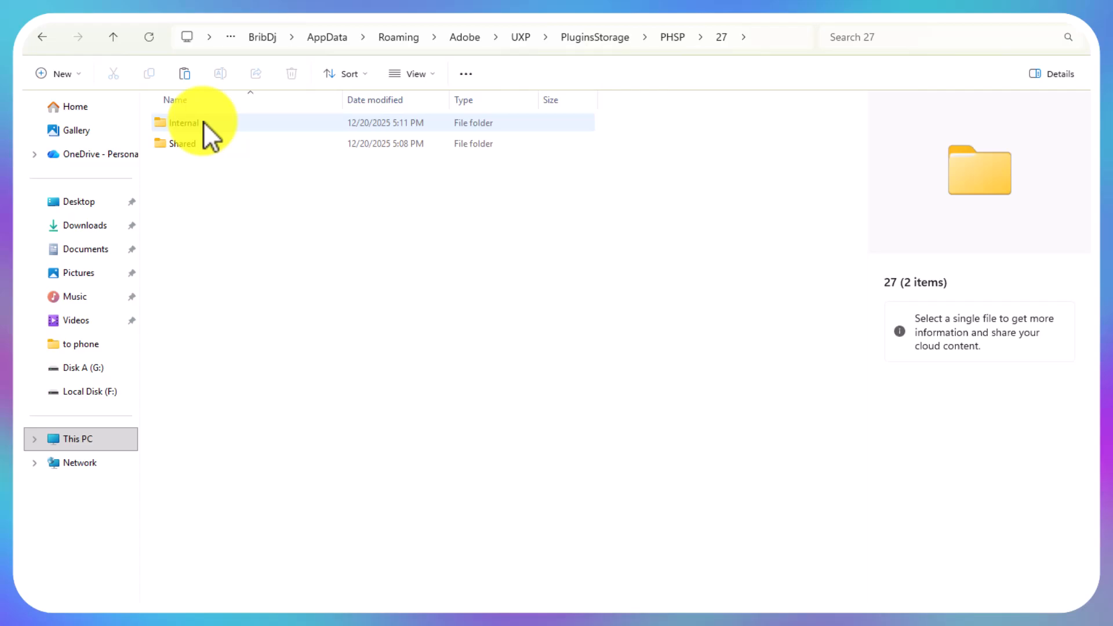
Paste the copied Neural Filters plugin folders into the 27\Internal folder.
double_click(185, 123)
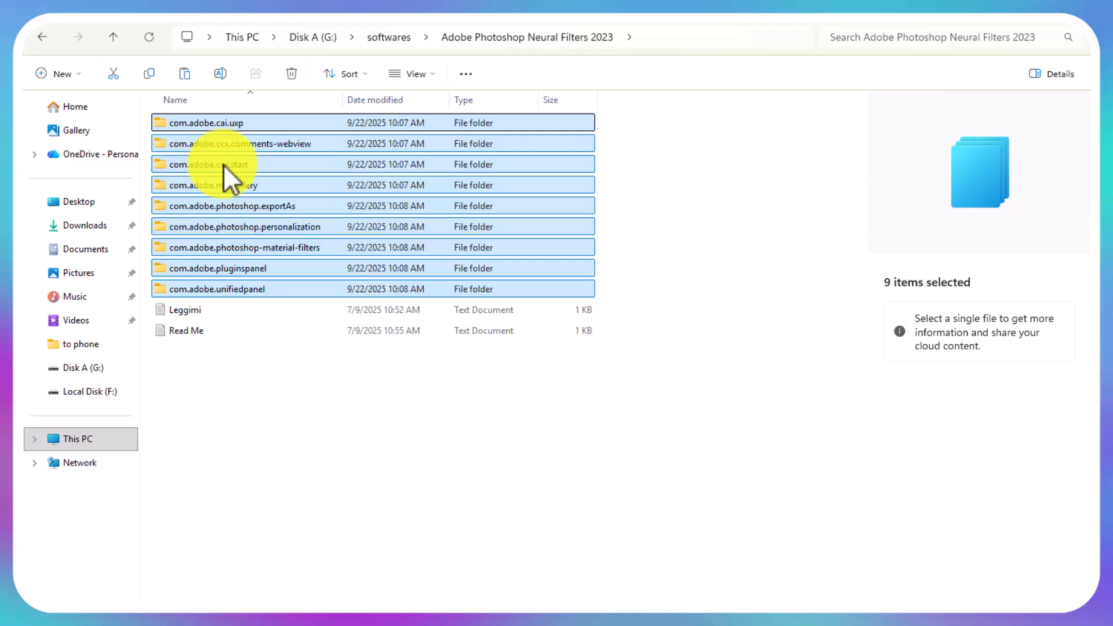
mouse_move(174, 130)
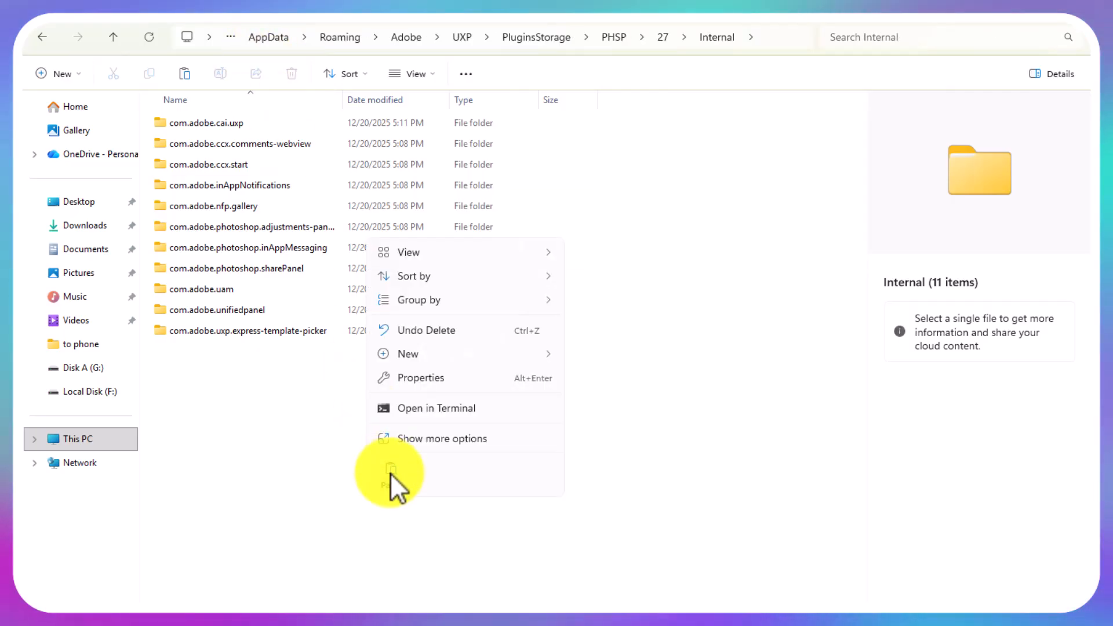
click(390, 473)
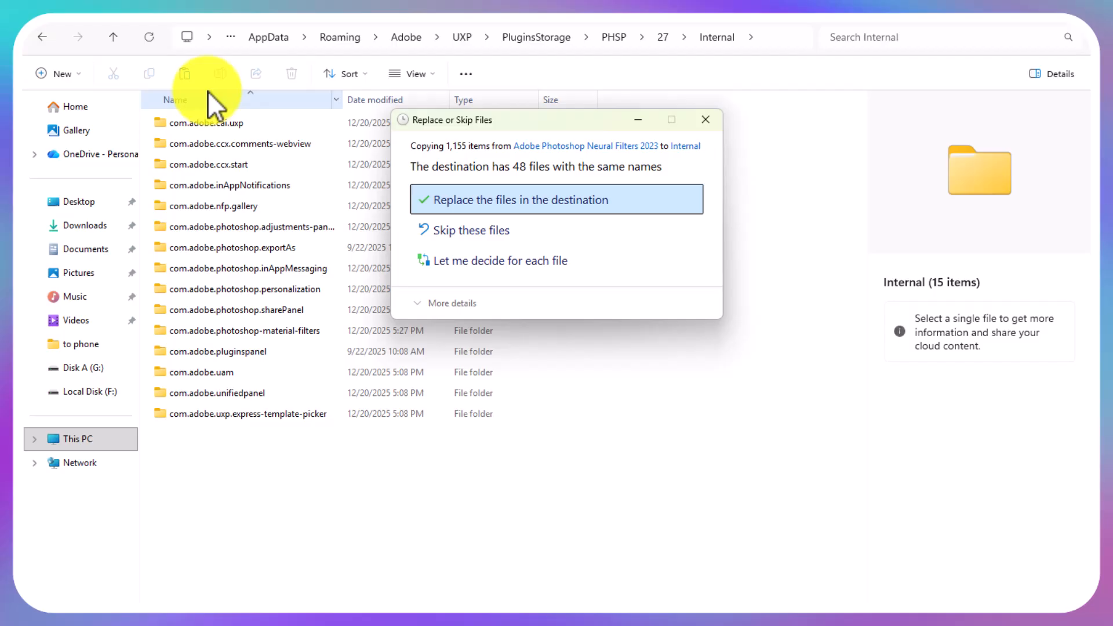
mouse_move(308, 511)
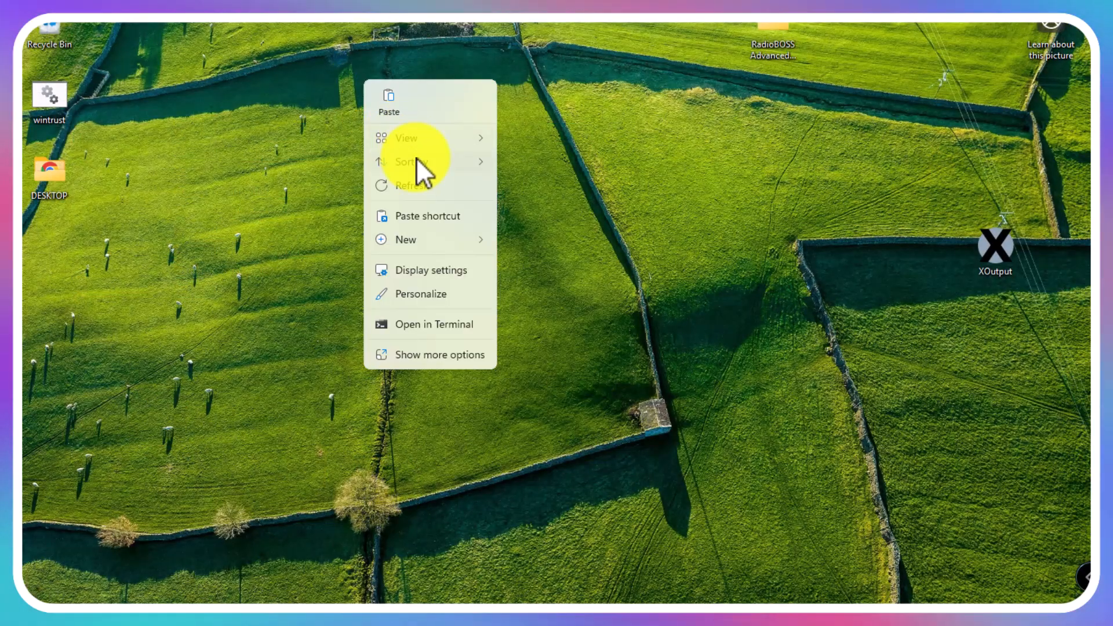
Run the wintrust script as administrator from the desktop and answer Y at its prompt.
right_click(51, 94)
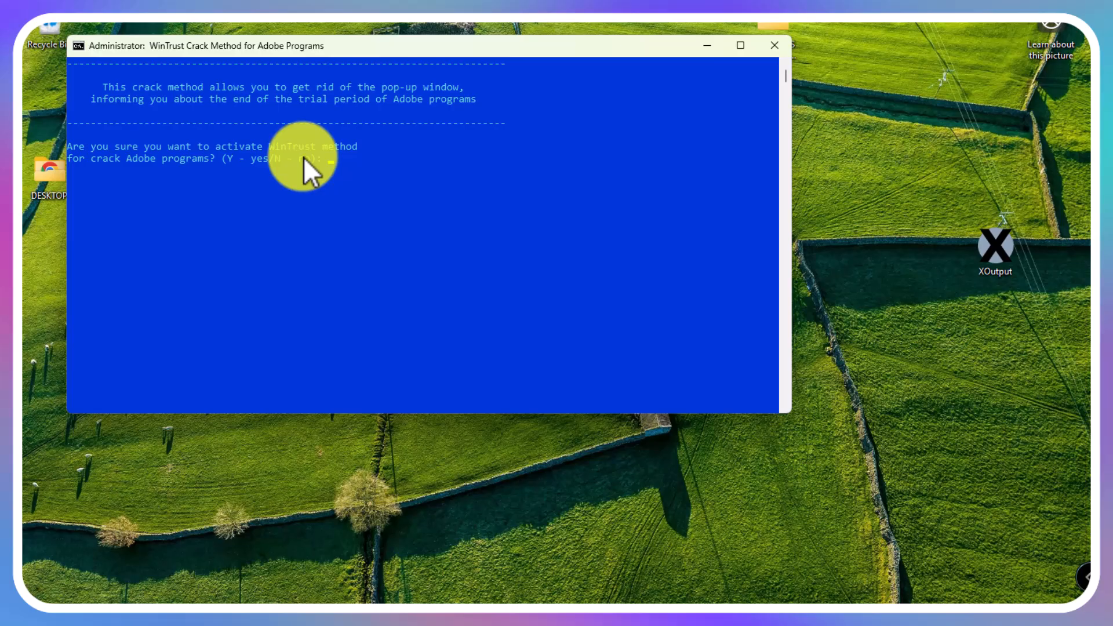
mouse_move(188, 183)
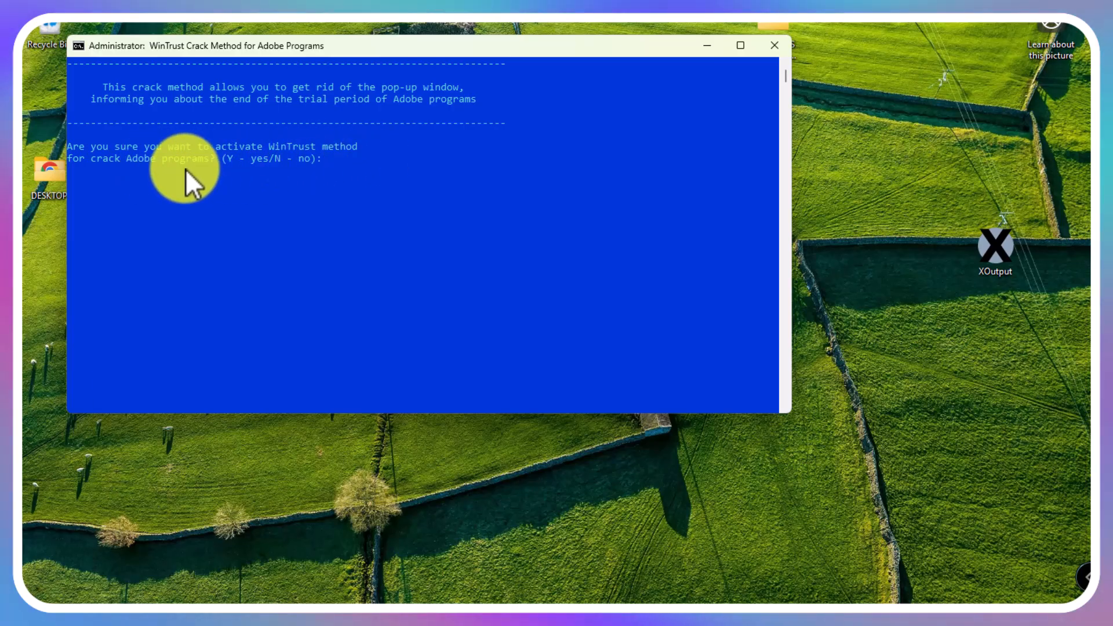
mouse_move(220, 186)
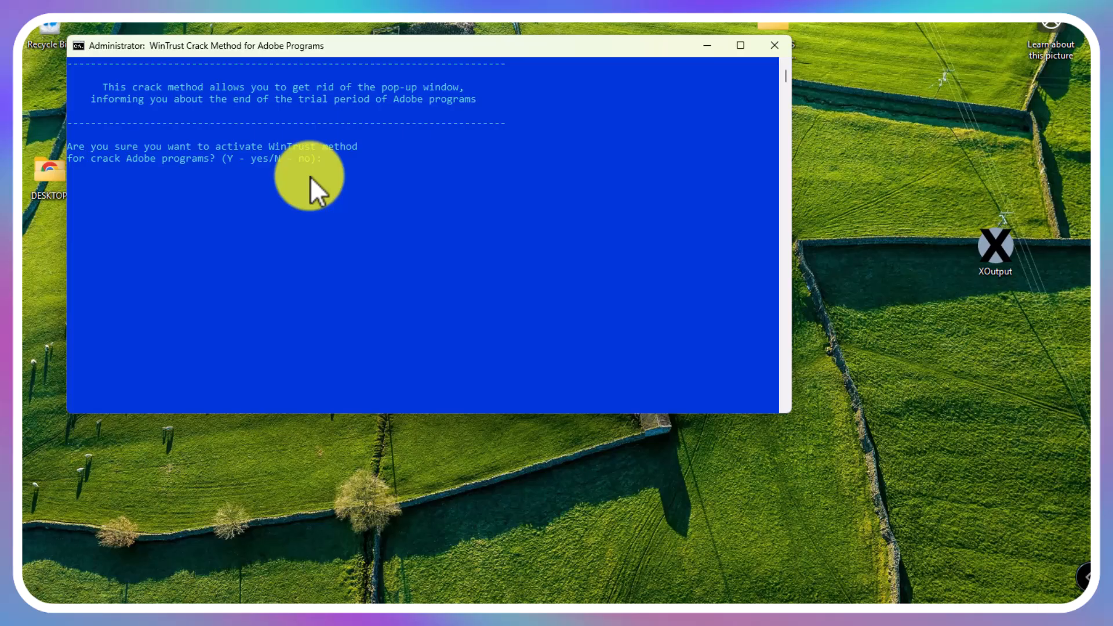
text(Y)
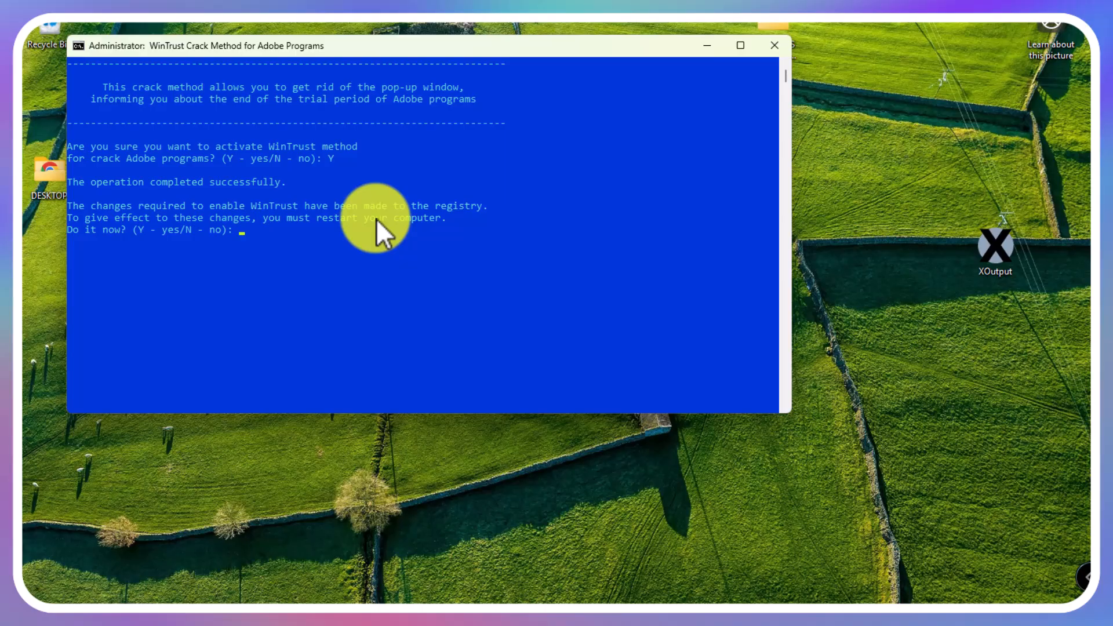
mouse_move(441, 267)
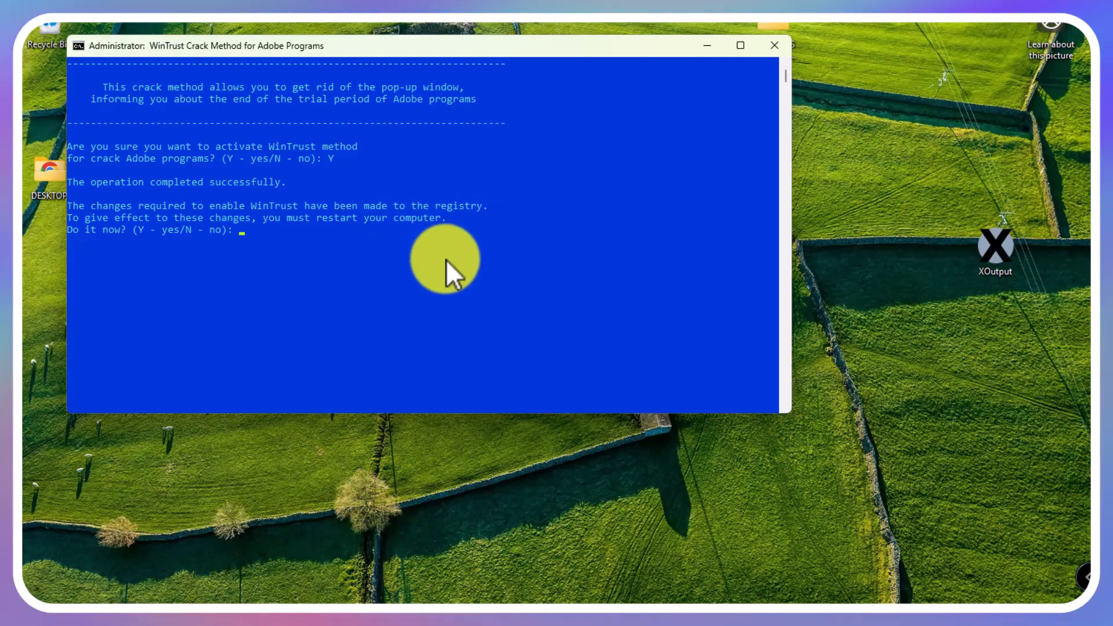
mouse_move(390, 376)
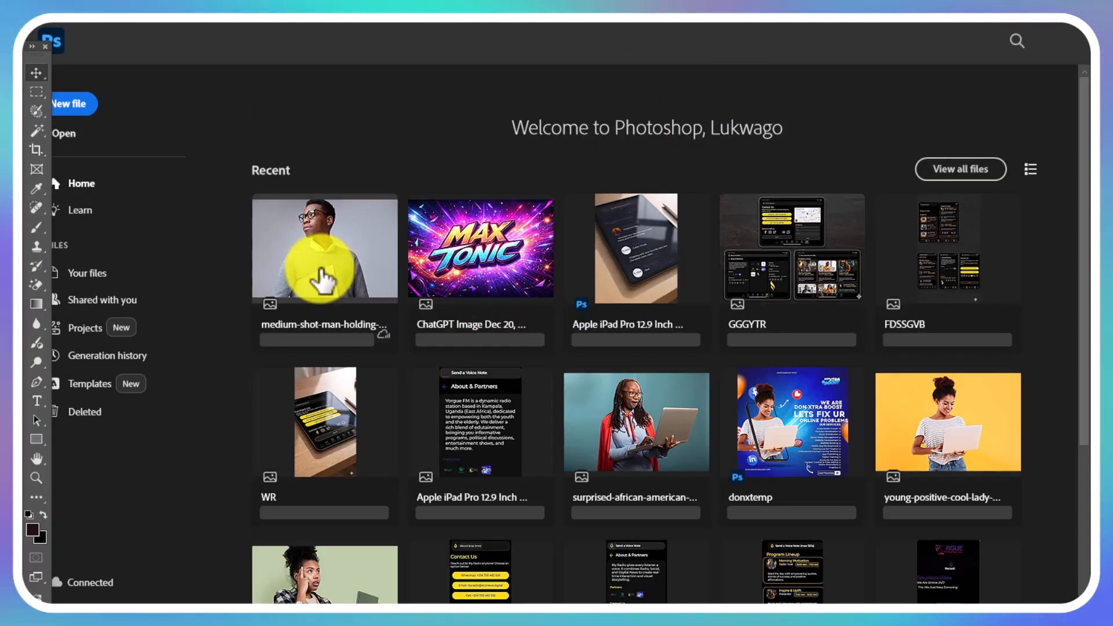
Open the man-with-laptop photo and launch Neural Filters from the Filter menu.
double_click(324, 249)
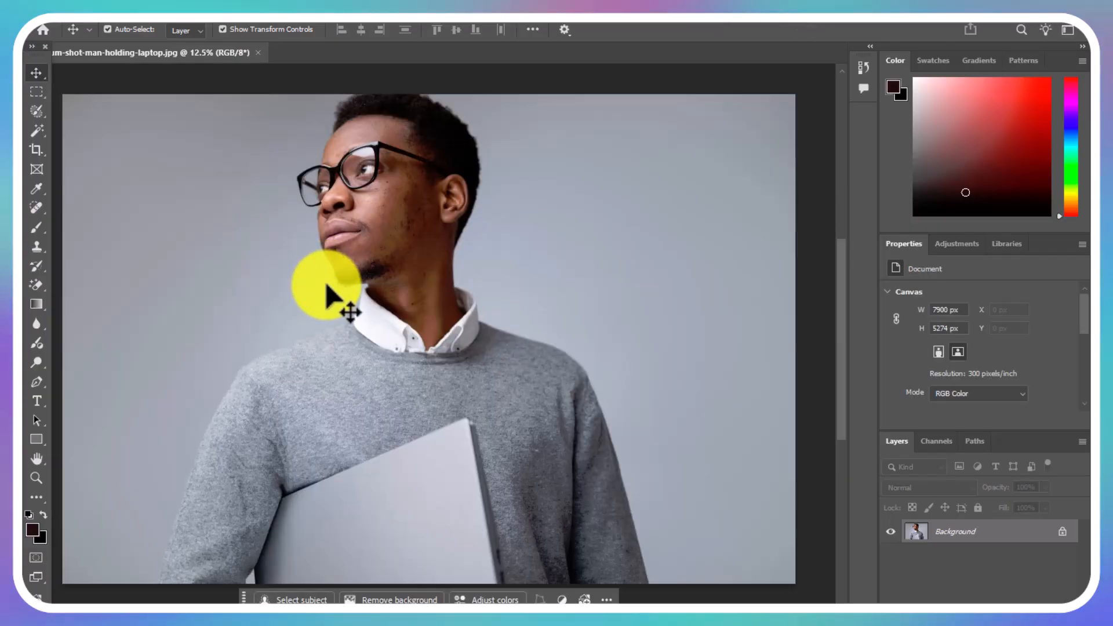
mouse_move(510, 376)
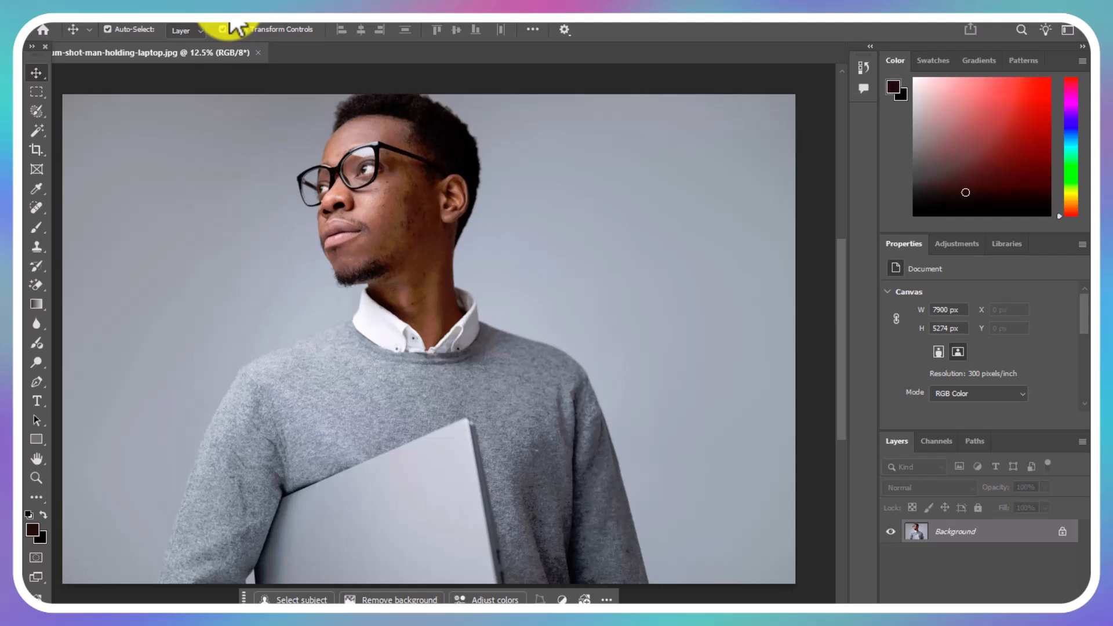
click(232, 23)
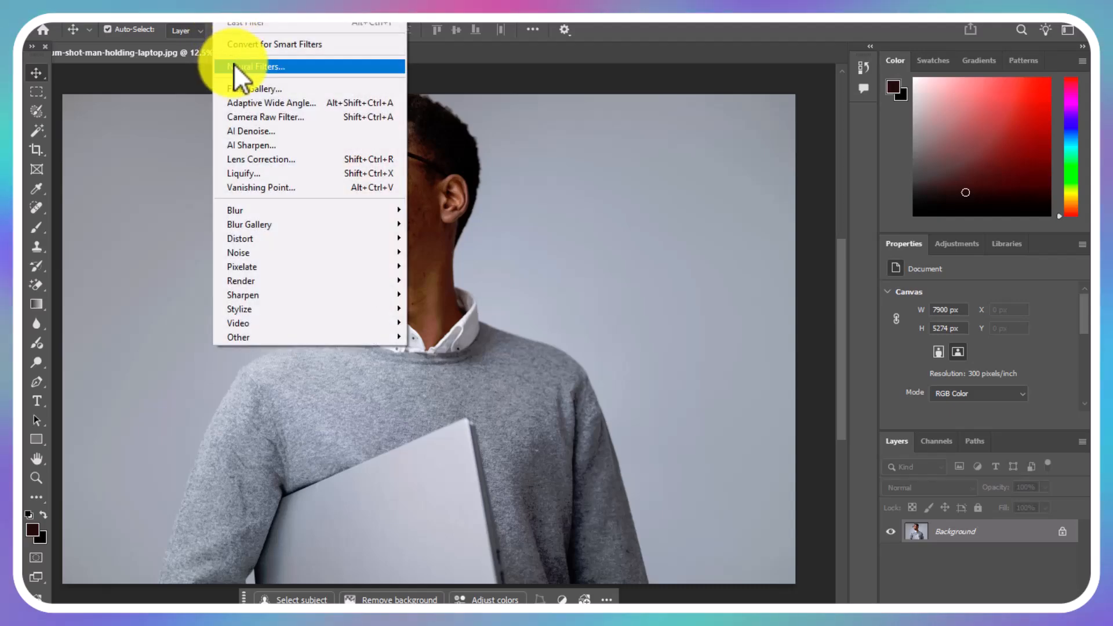
click(258, 66)
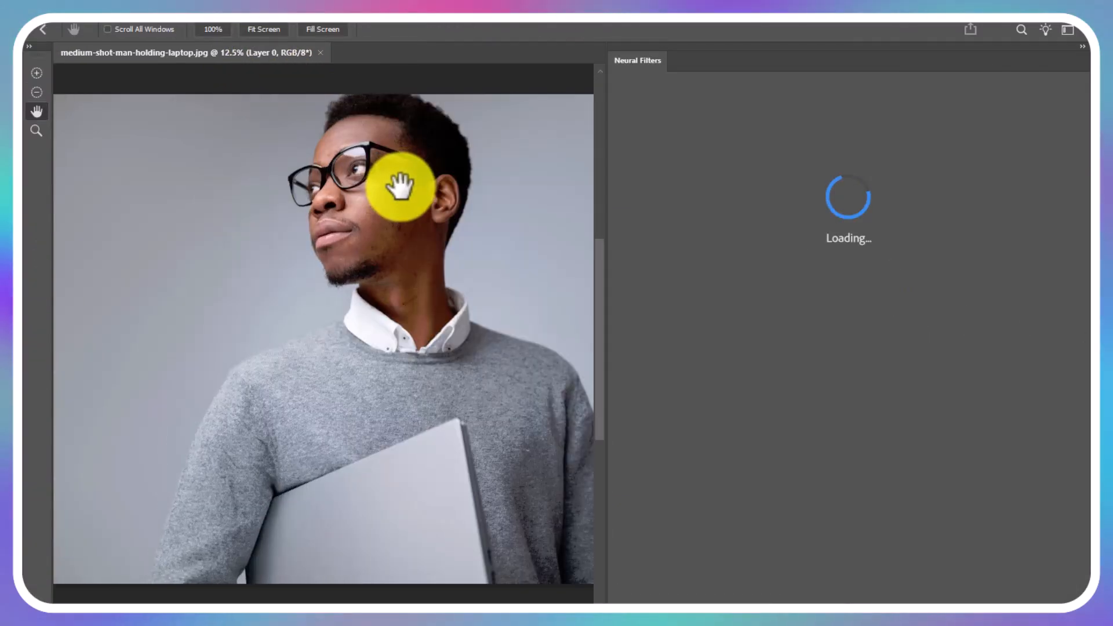
mouse_move(981, 597)
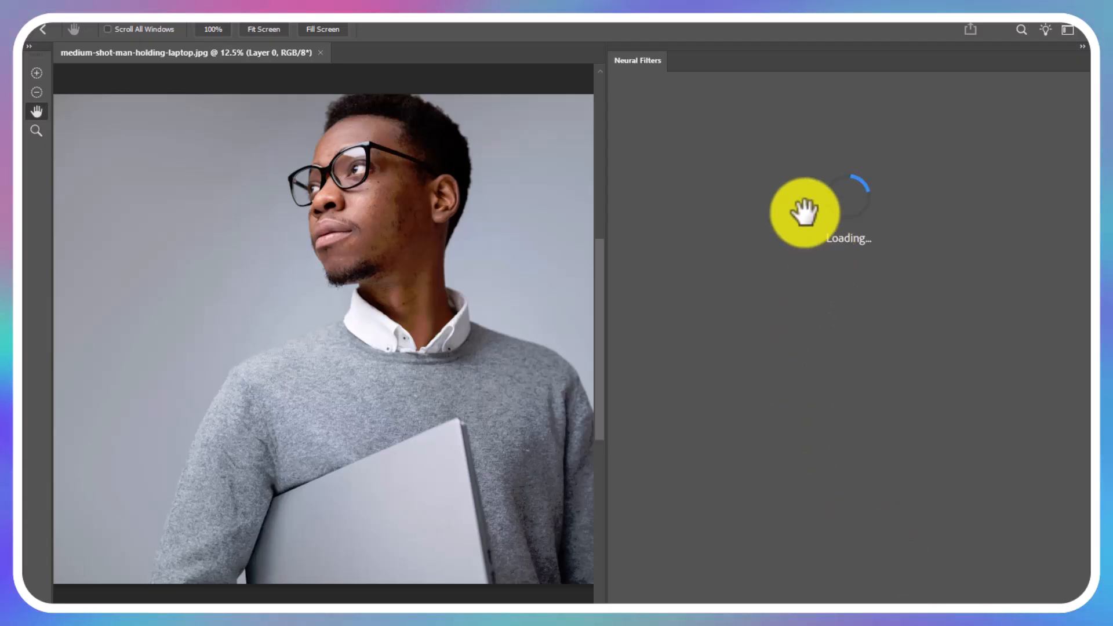
mouse_move(978, 105)
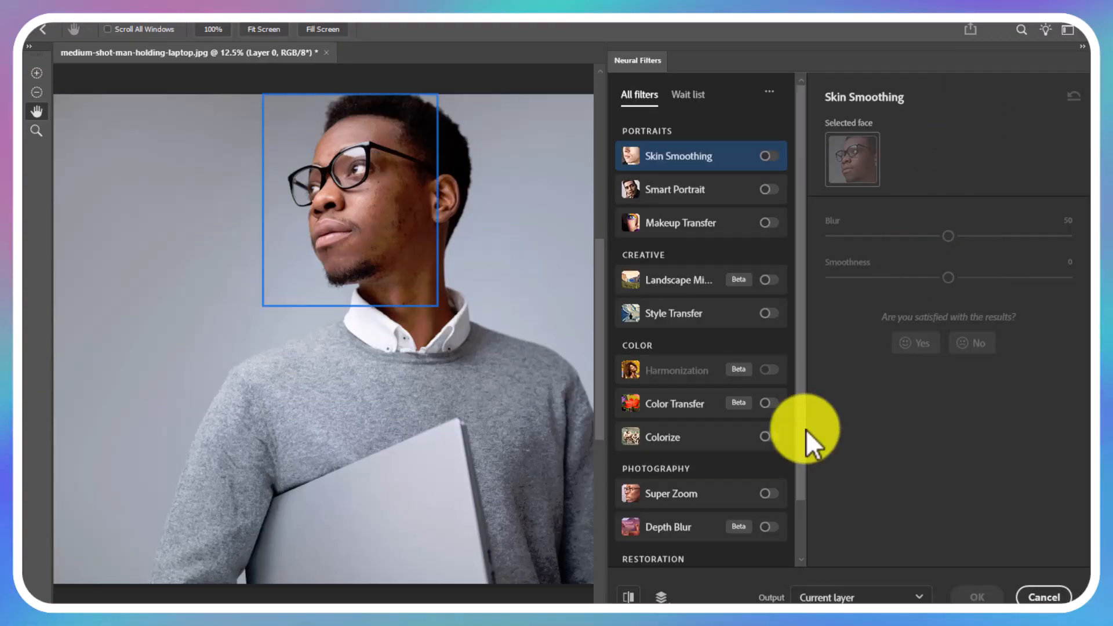
mouse_move(724, 599)
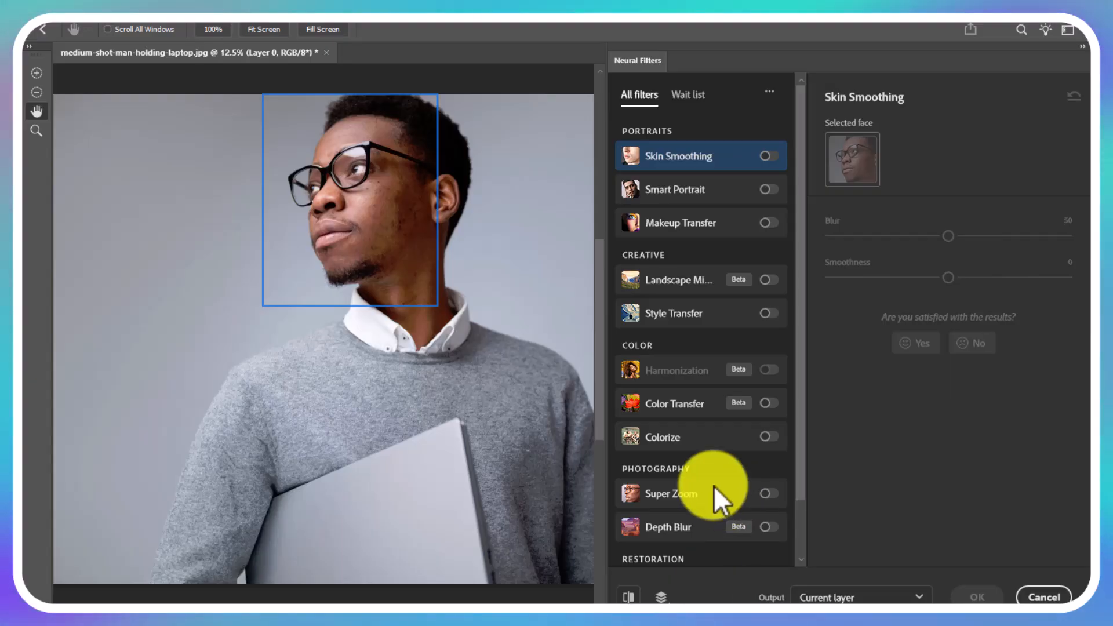
mouse_move(852, 228)
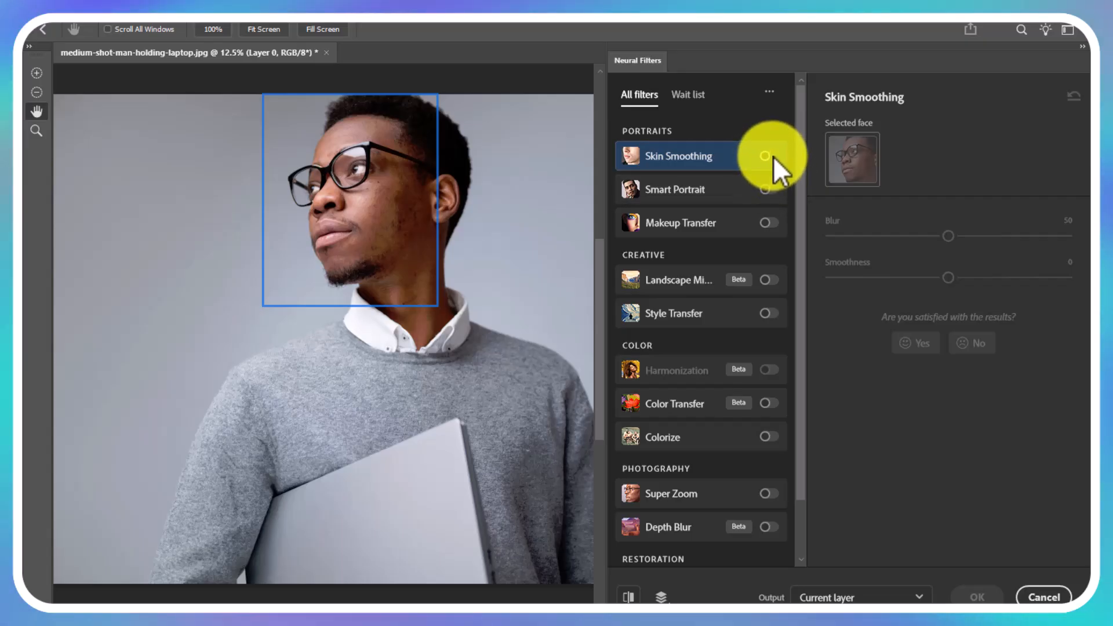
Toggle Skin Smoothing on and off, then enable JPEG Artifacts Removal.
click(768, 156)
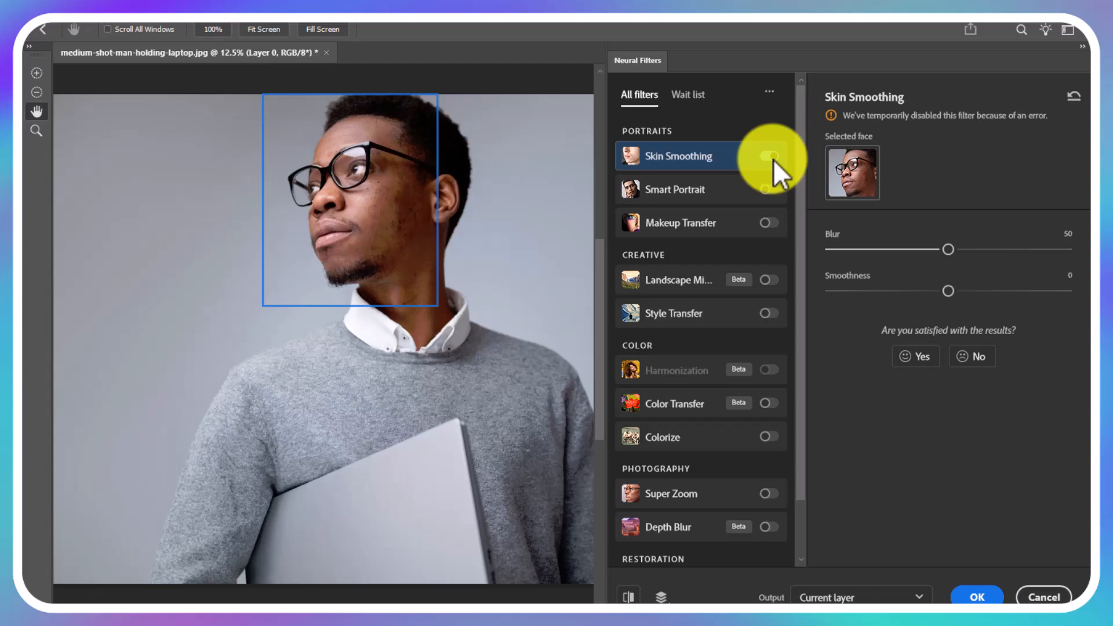
click(769, 155)
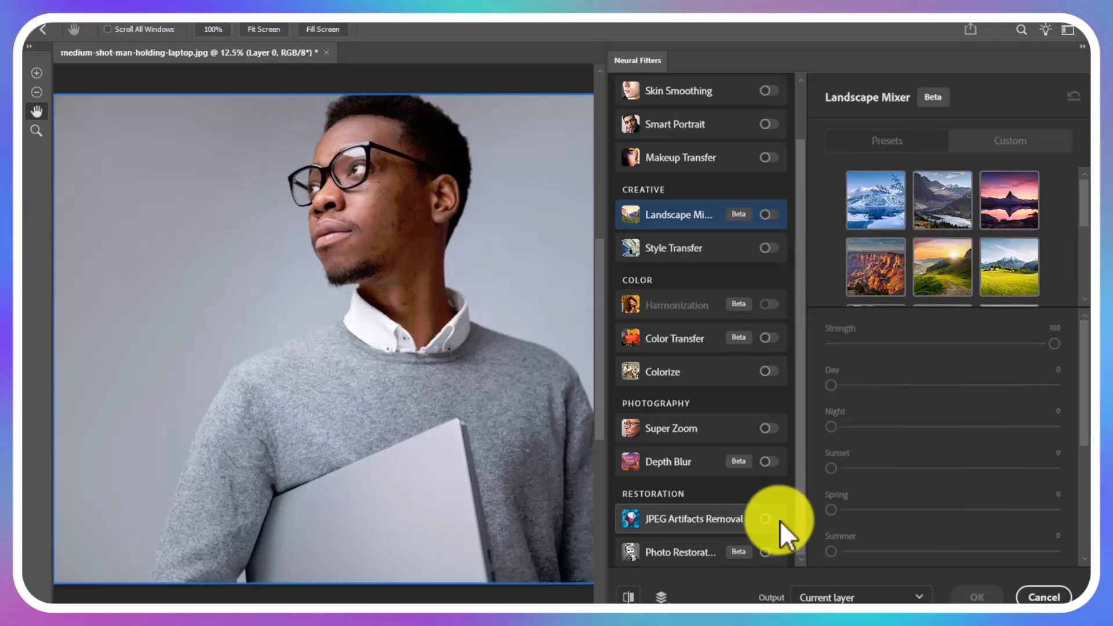
click(768, 518)
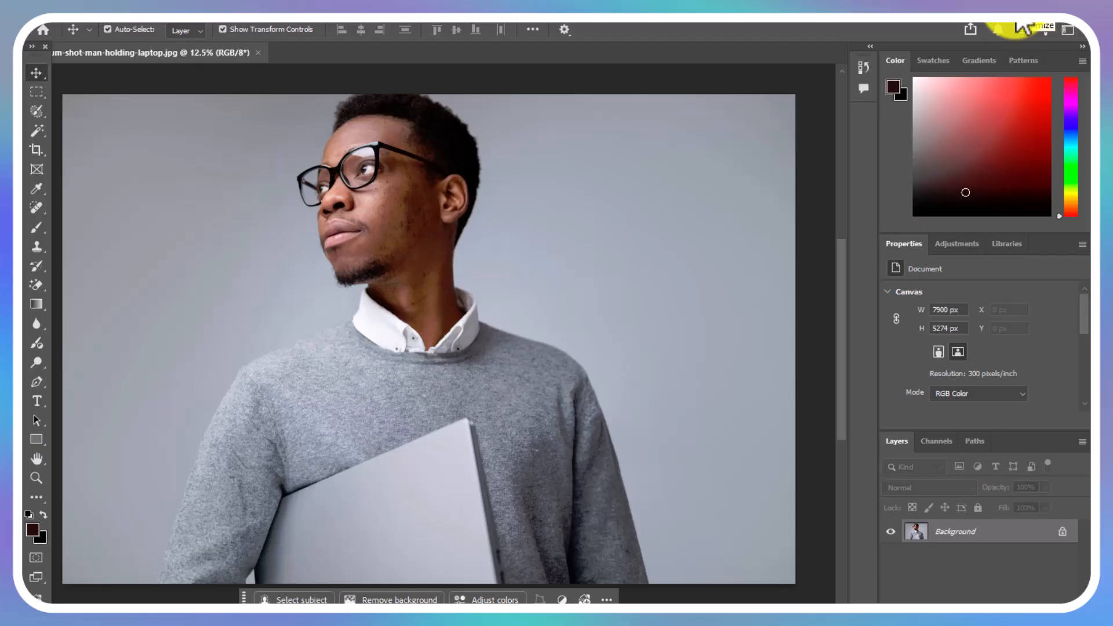
mouse_move(1025, 28)
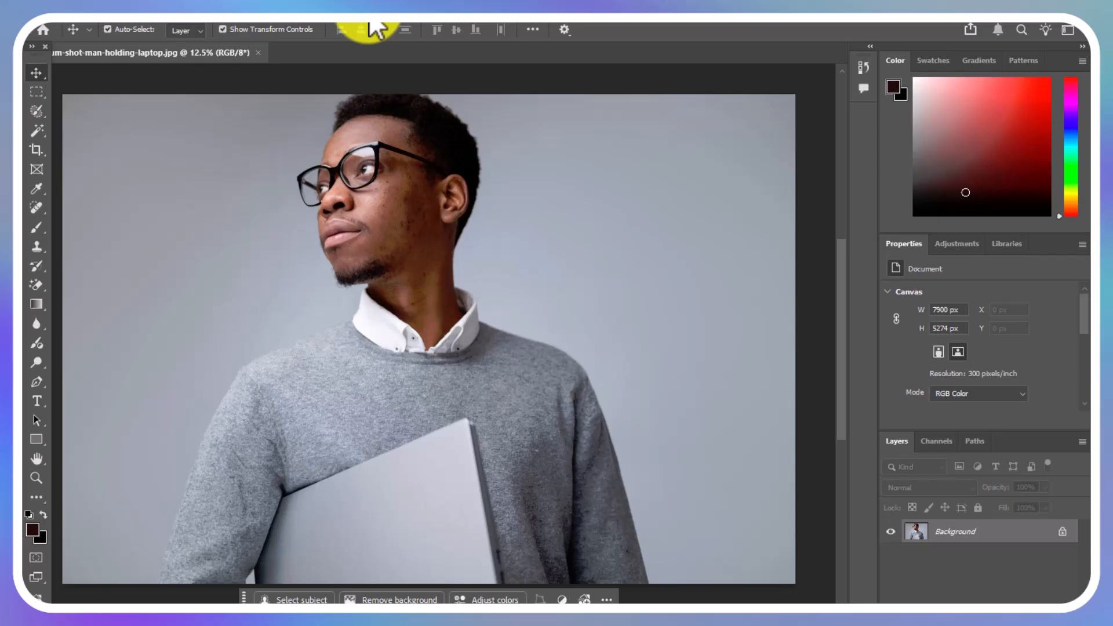
Launch Neural Filters again from the Filter menu.
click(367, 29)
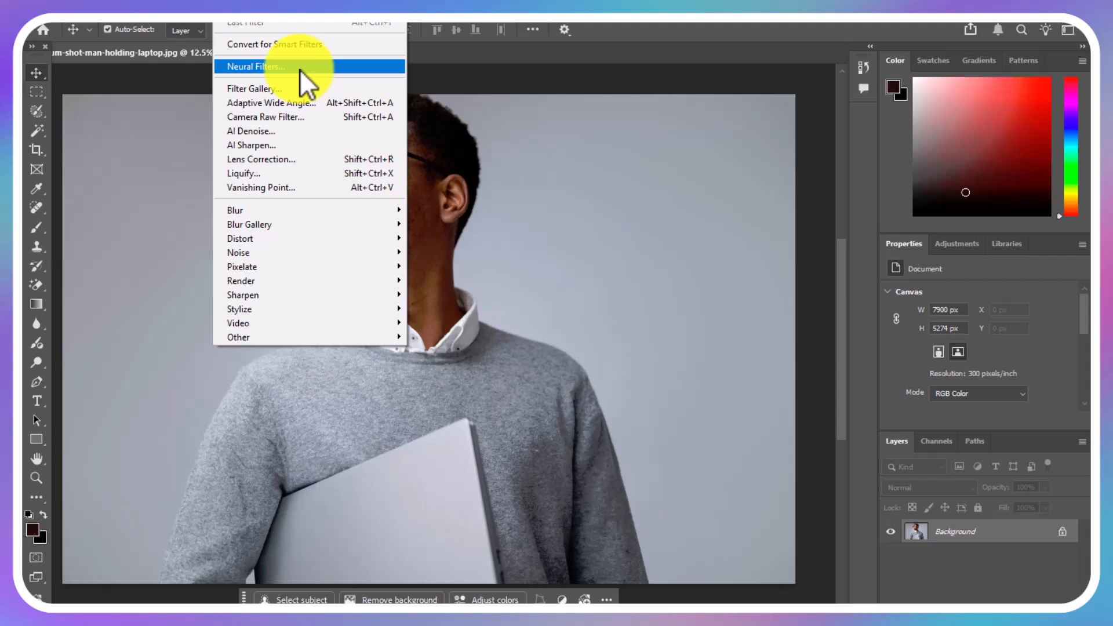
click(256, 66)
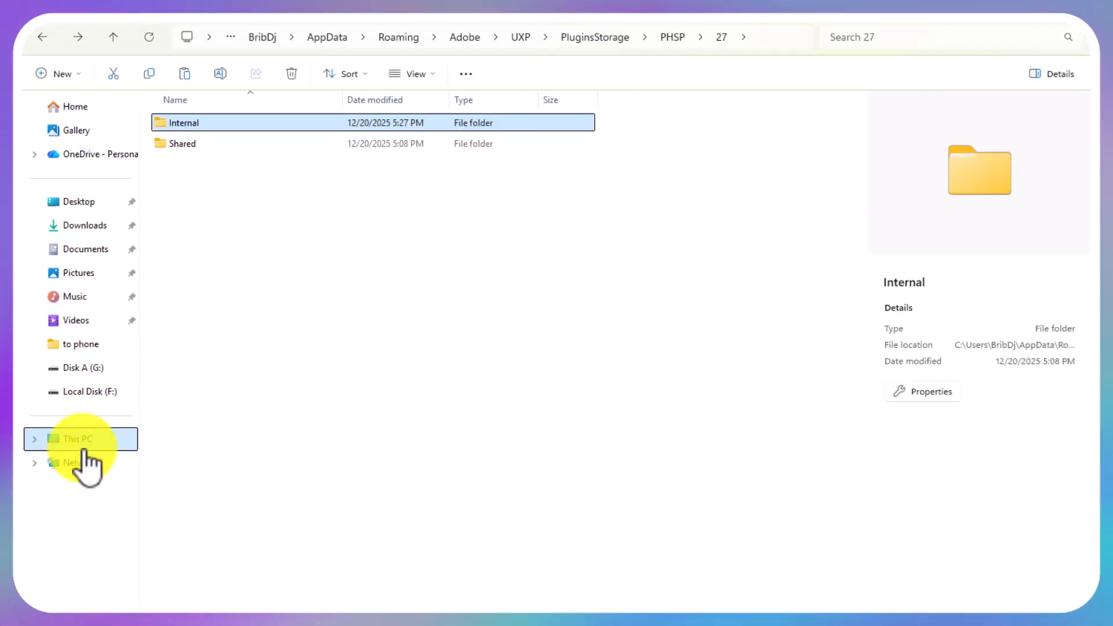
Go to This PC and open the softwares folder on Disk A (G:).
click(74, 438)
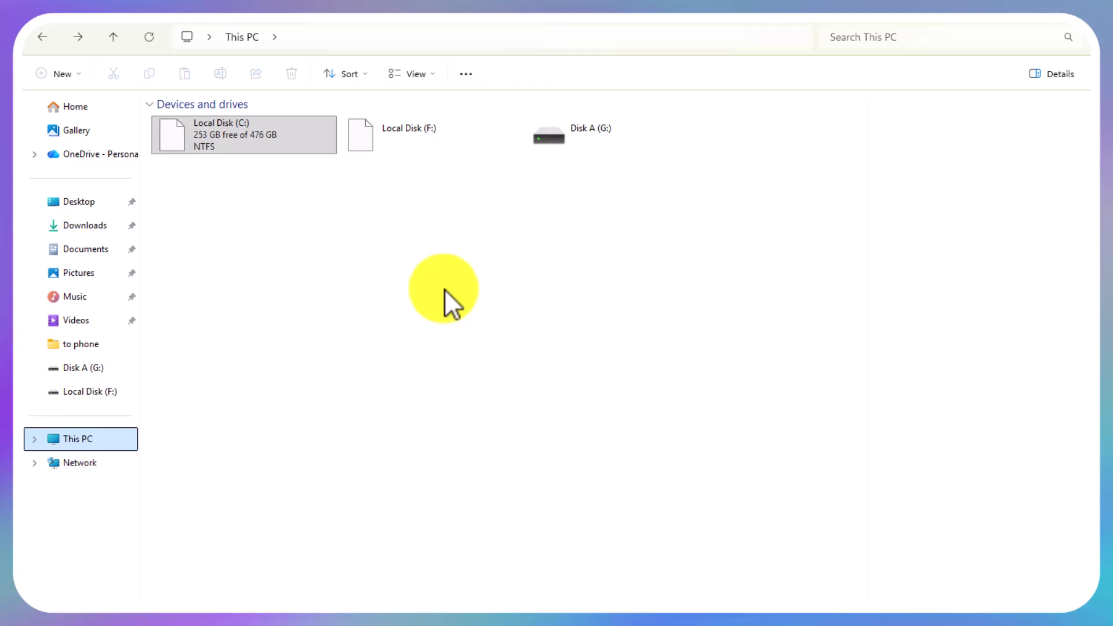
double_click(549, 133)
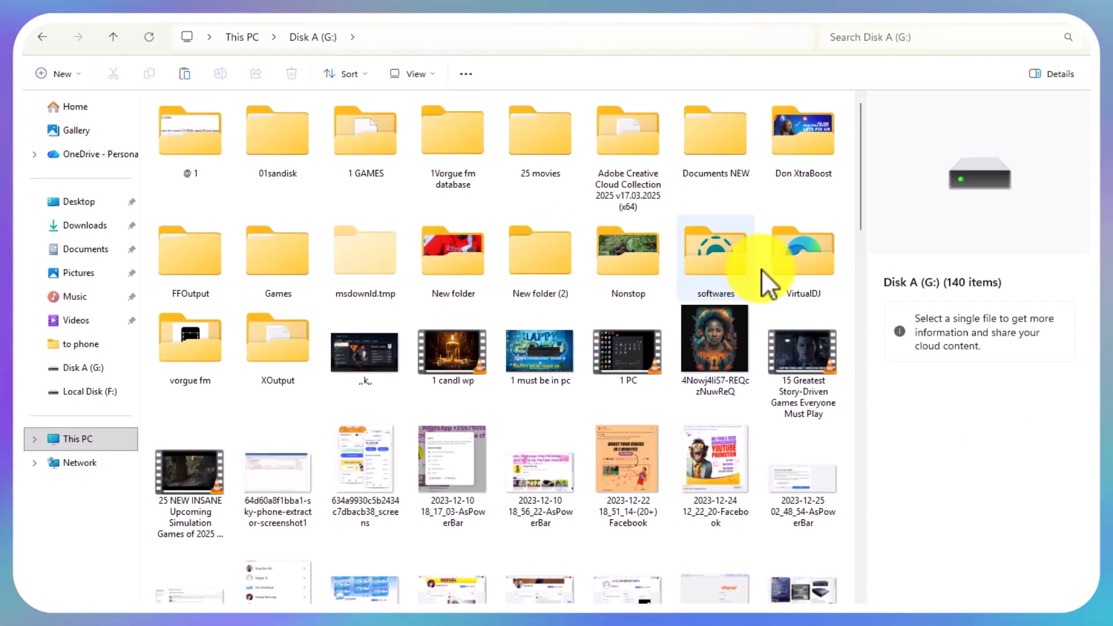
double_click(802, 130)
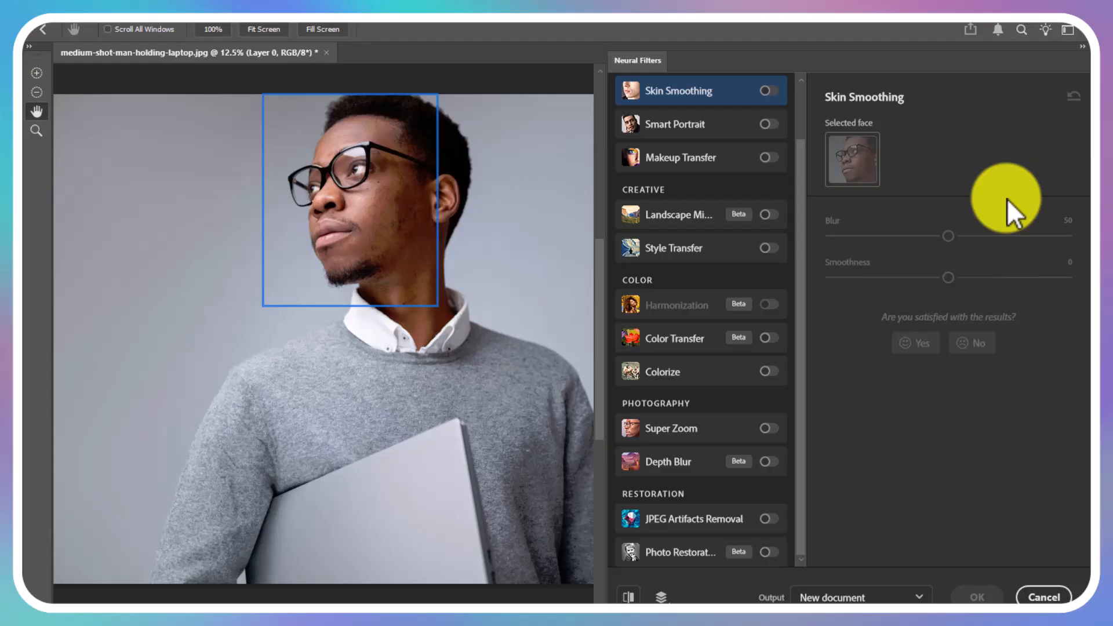
mouse_move(1033, 104)
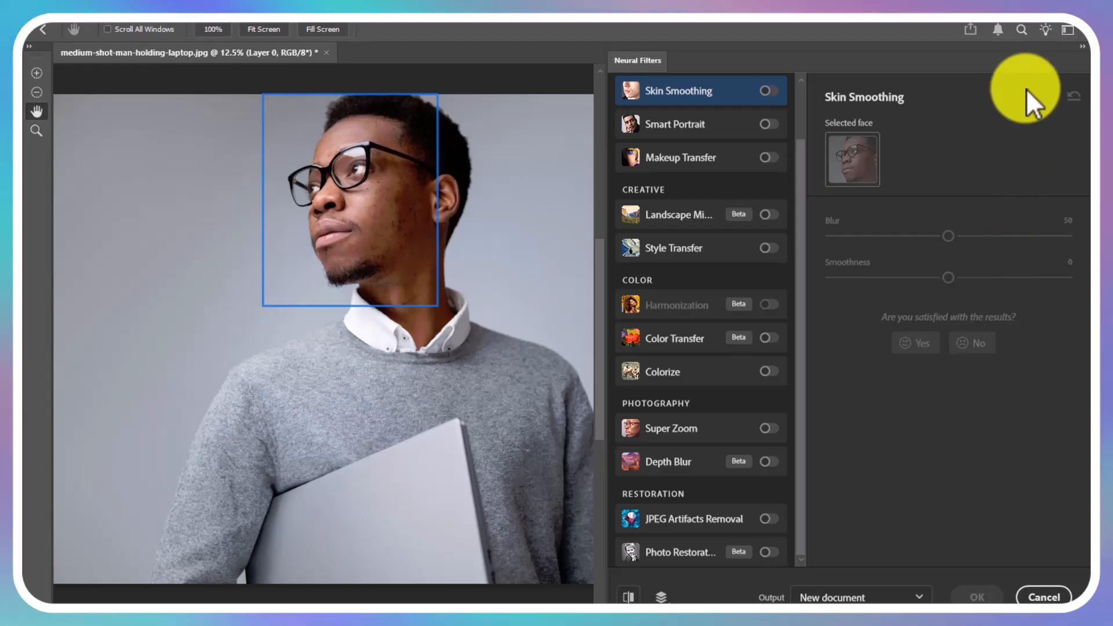